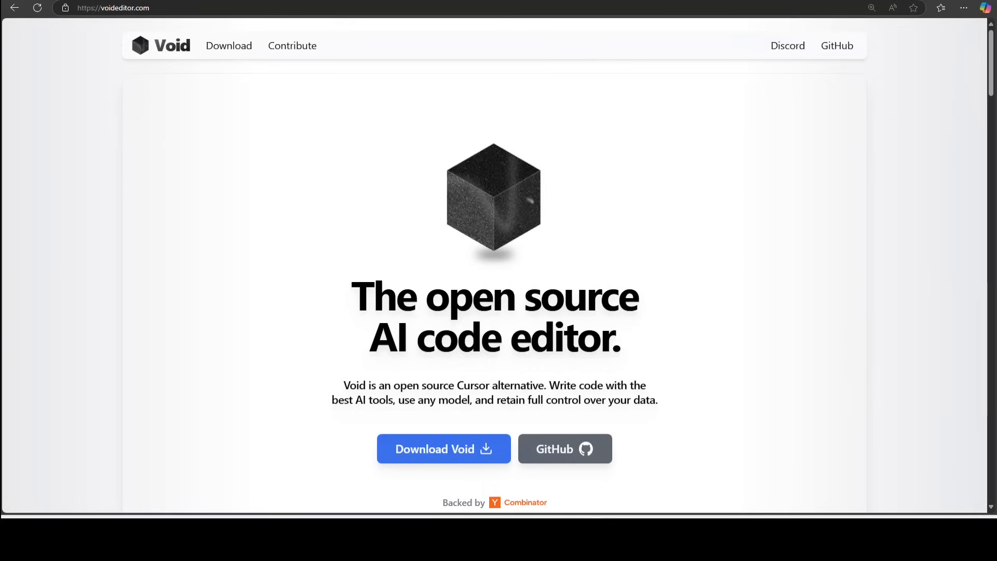
Download the Void installer for Windows from the Void website.
{"action": "left_click", "coordinate": [565, 449]}
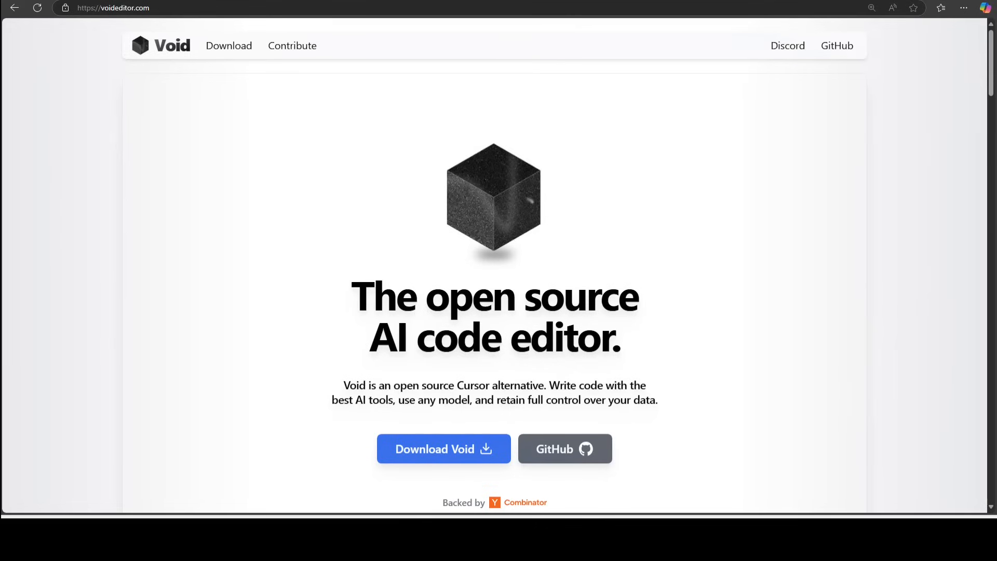
{"action": "mouse_move", "coordinate": [612, 406]}
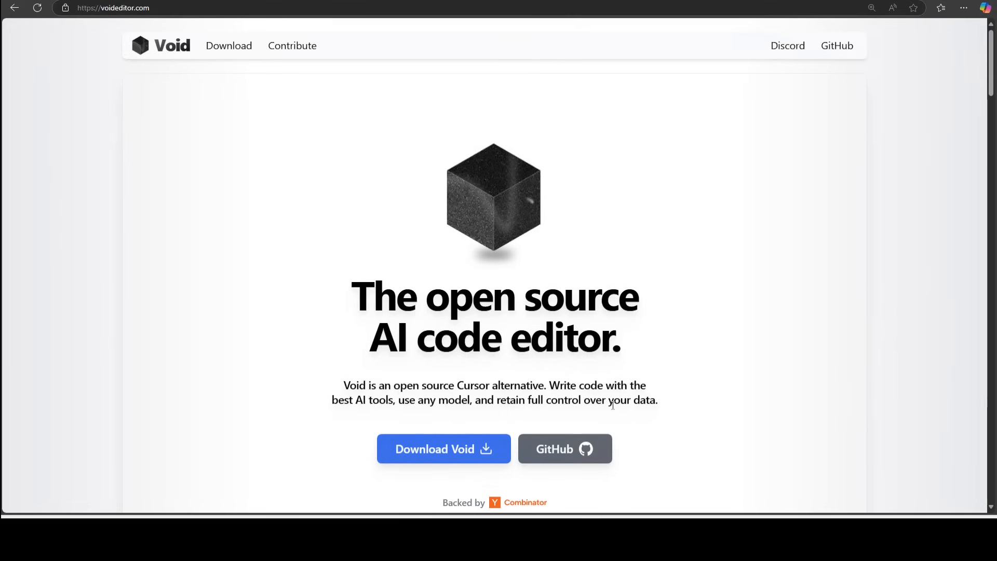
{"action": "left_click", "coordinate": [445, 449]}
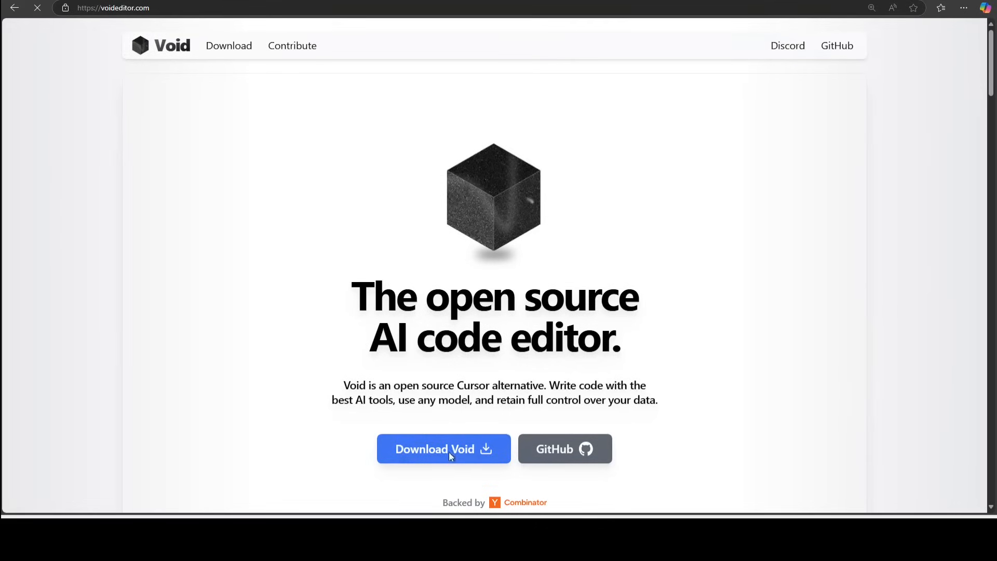
{"action": "left_click", "coordinate": [443, 448]}
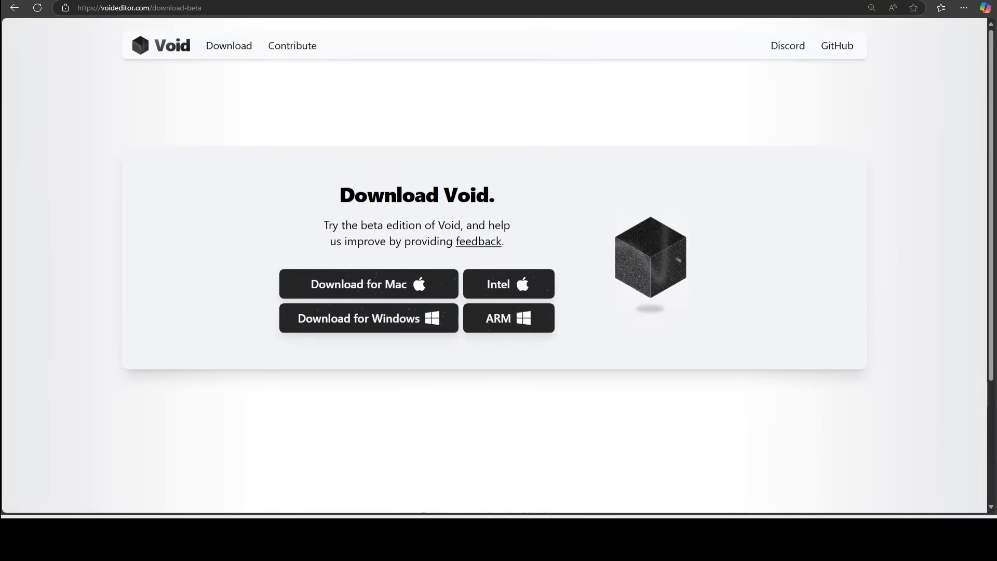
{"action": "left_click", "coordinate": [369, 318]}
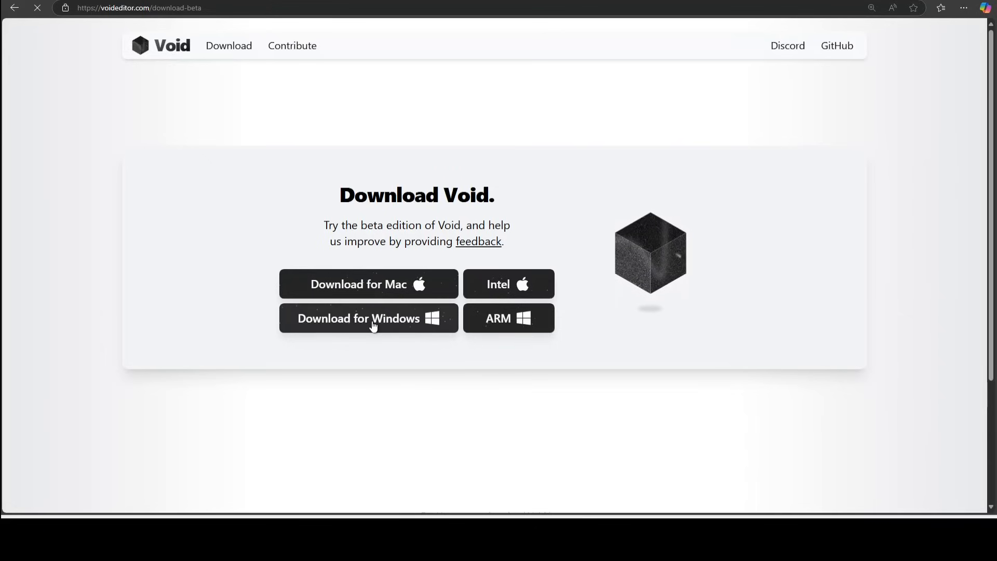
{"action": "left_click", "coordinate": [368, 318]}
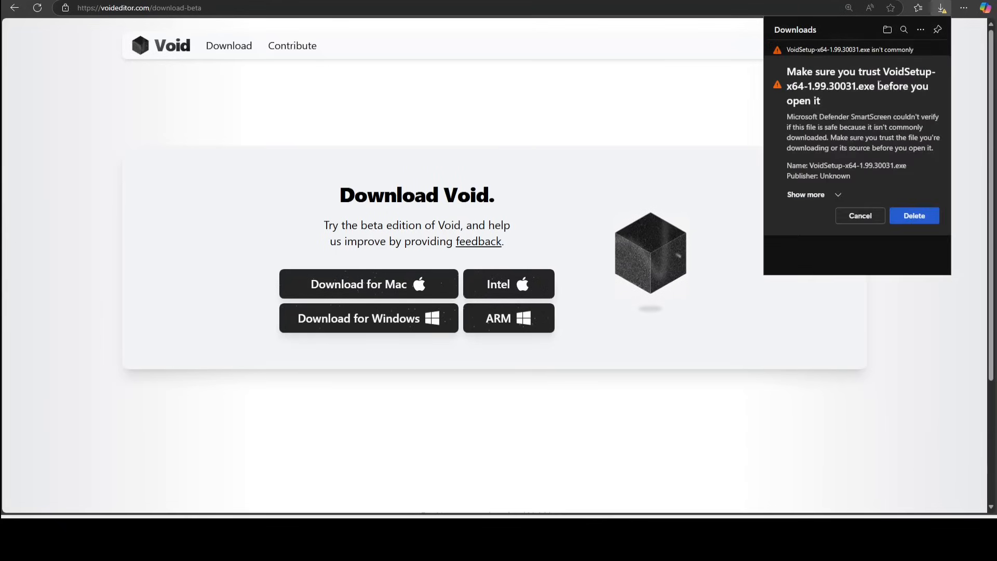
Keep the flagged Void installer despite the SmartScreen warning.
{"action": "left_click", "coordinate": [806, 194]}
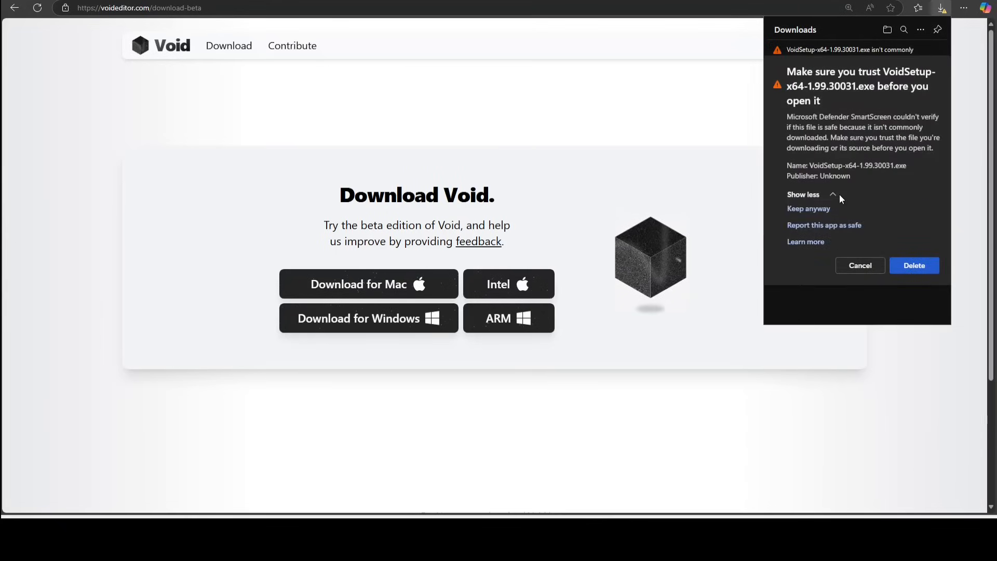
{"action": "left_click", "coordinate": [808, 208]}
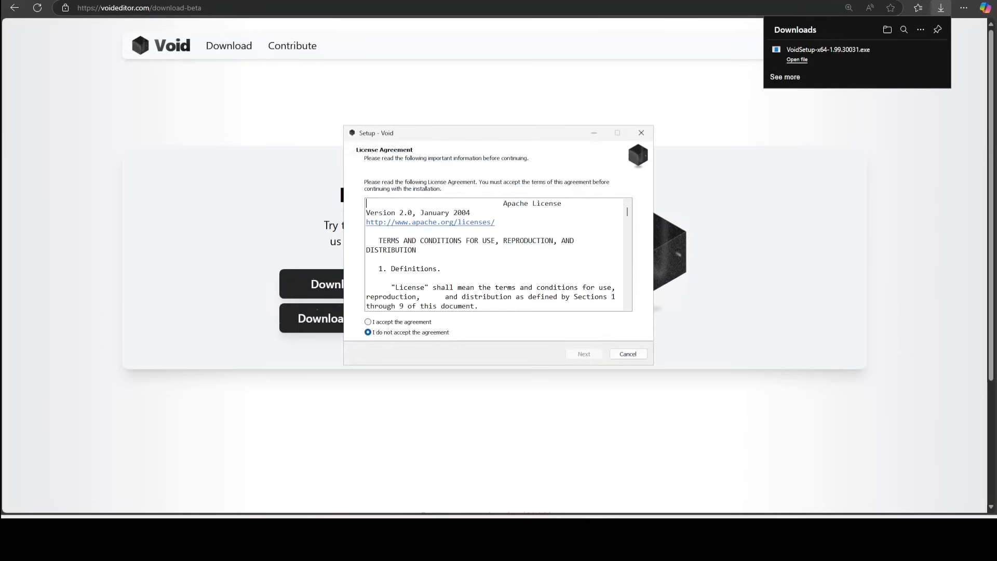
Accept the license, install Void with default folders and tasks, and finish with Void launching.
{"action": "left_click", "coordinate": [368, 322]}
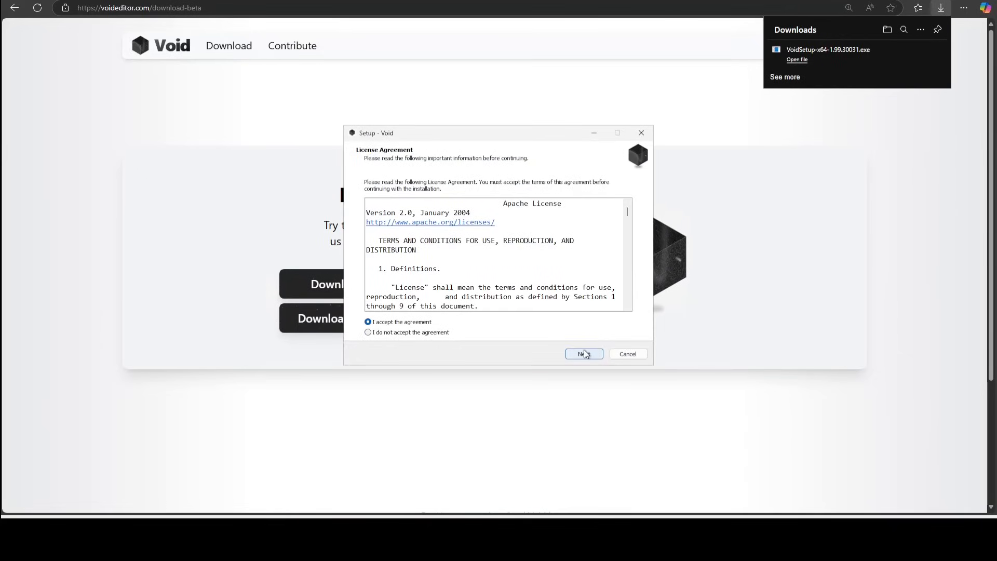
{"action": "left_click", "coordinate": [584, 353]}
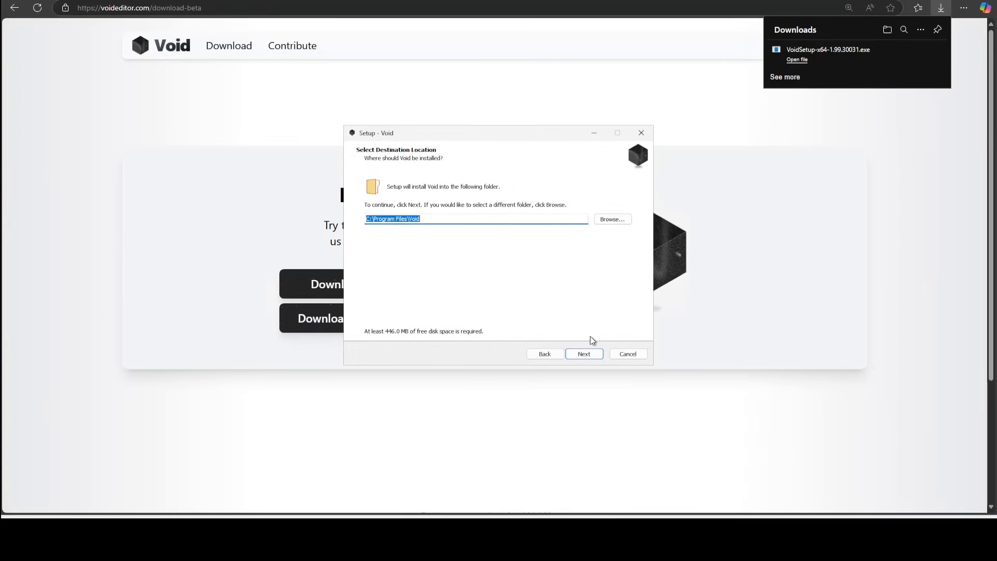
{"action": "left_click", "coordinate": [584, 353]}
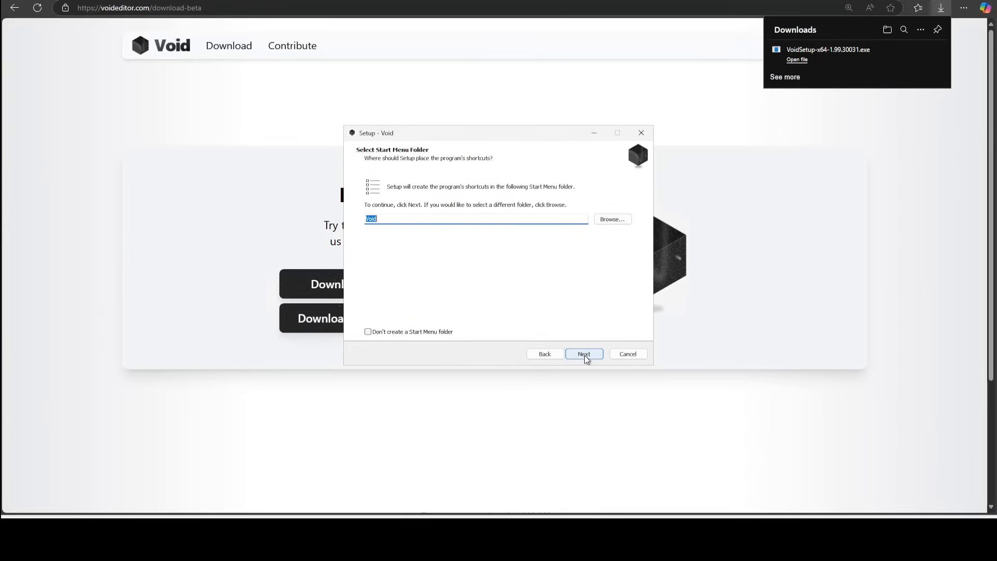
{"action": "left_click", "coordinate": [584, 354]}
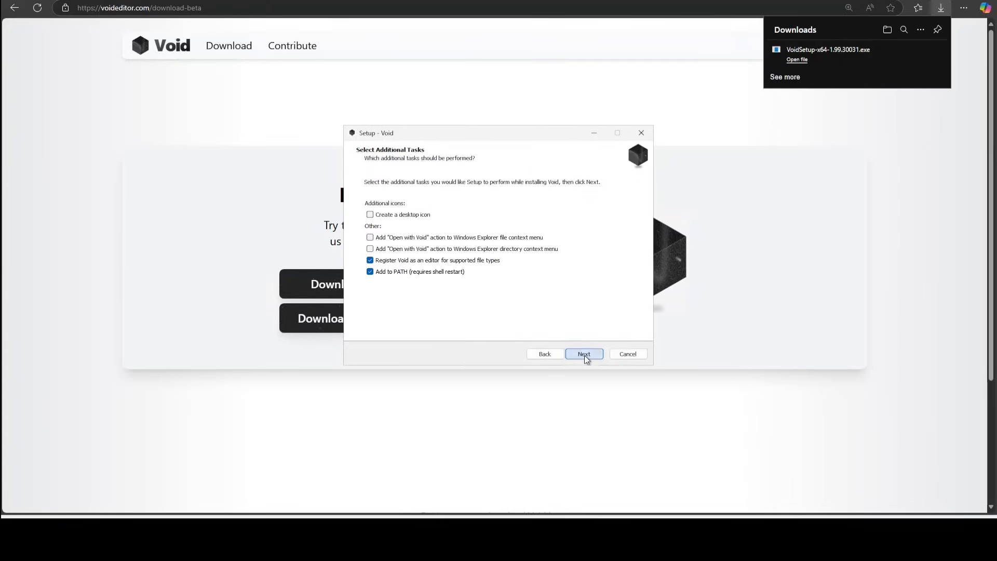
{"action": "left_click", "coordinate": [584, 354]}
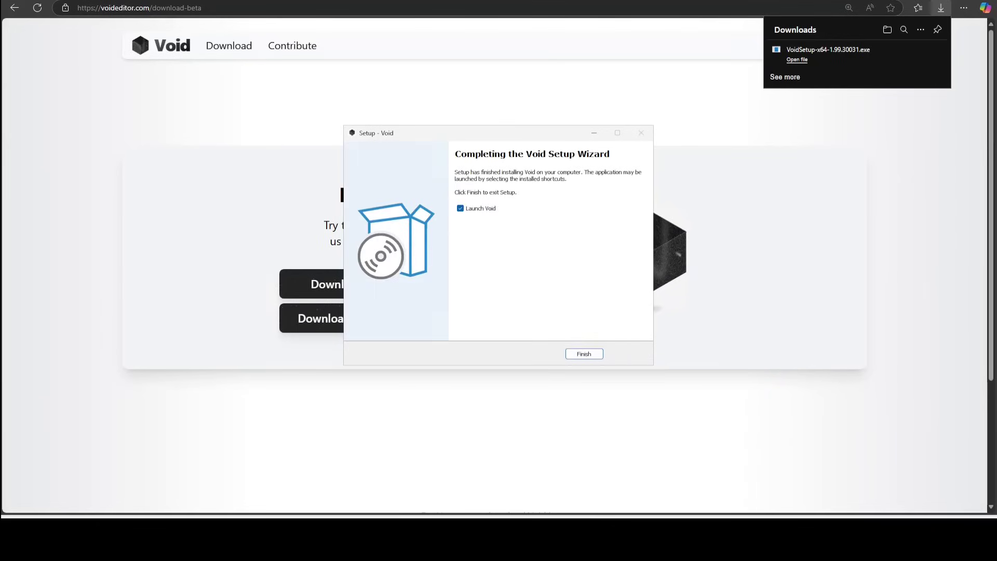
{"action": "left_click", "coordinate": [584, 353]}
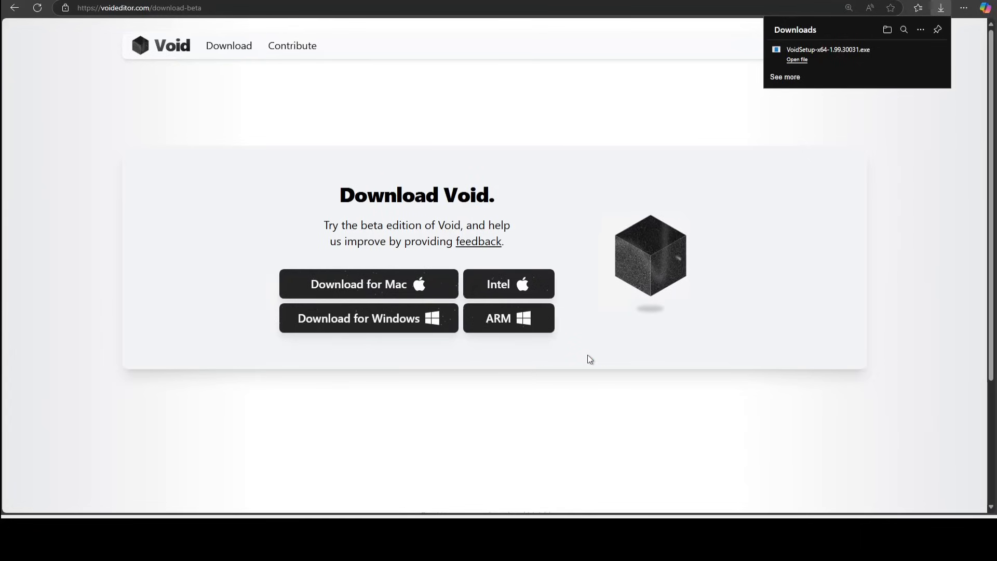
{"action": "mouse_move", "coordinate": [98, 382]}
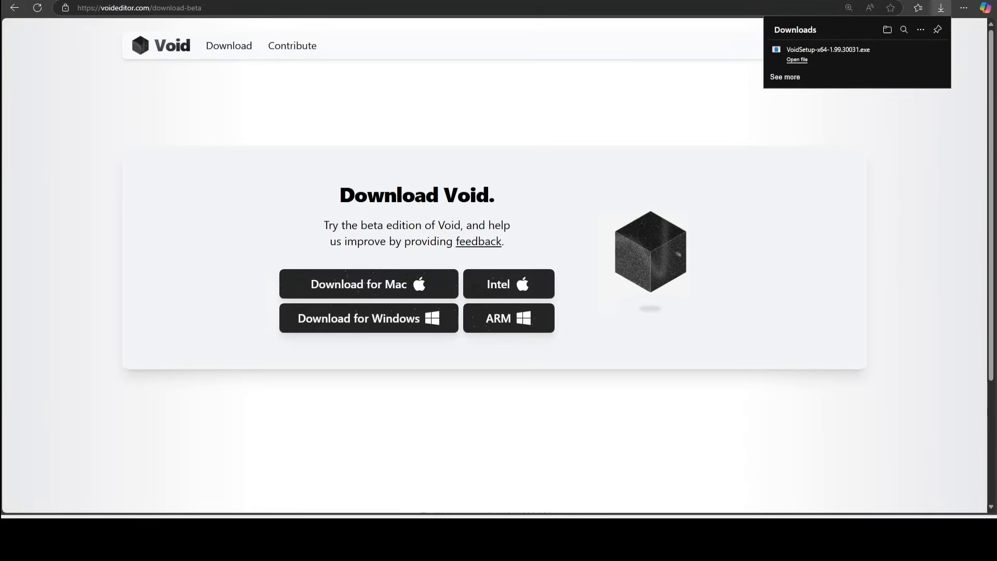
Start Void onboarding and browse the Paid and Cloud/Other provider tabs in Add a Provider.
{"action": "left_click", "coordinate": [797, 60]}
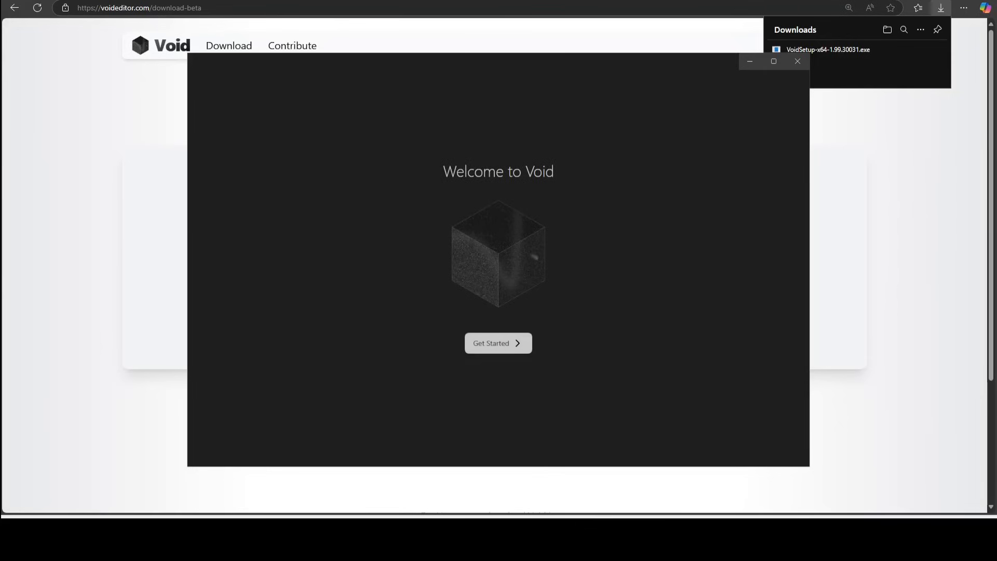
{"action": "left_click", "coordinate": [498, 343]}
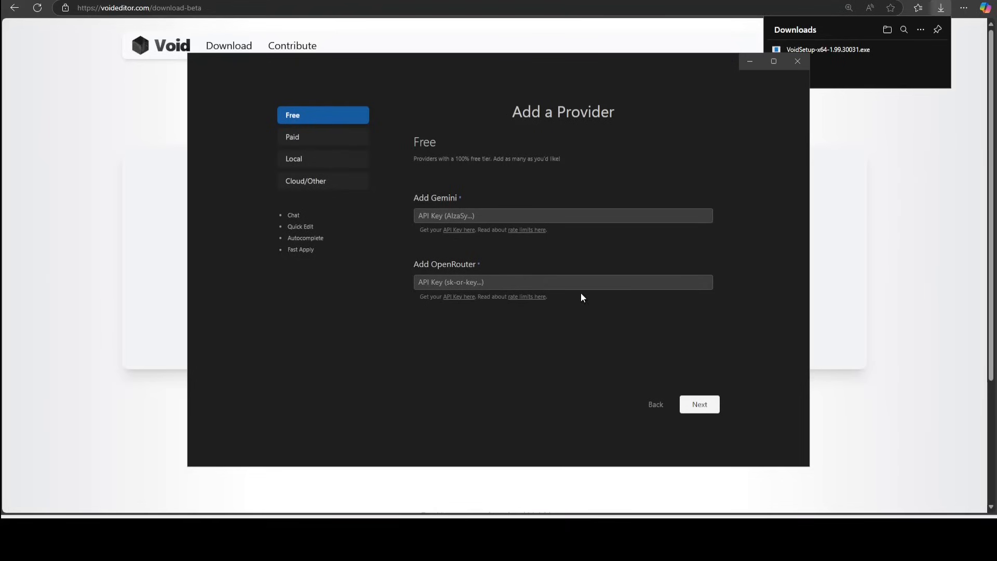
{"action": "left_click", "coordinate": [306, 138]}
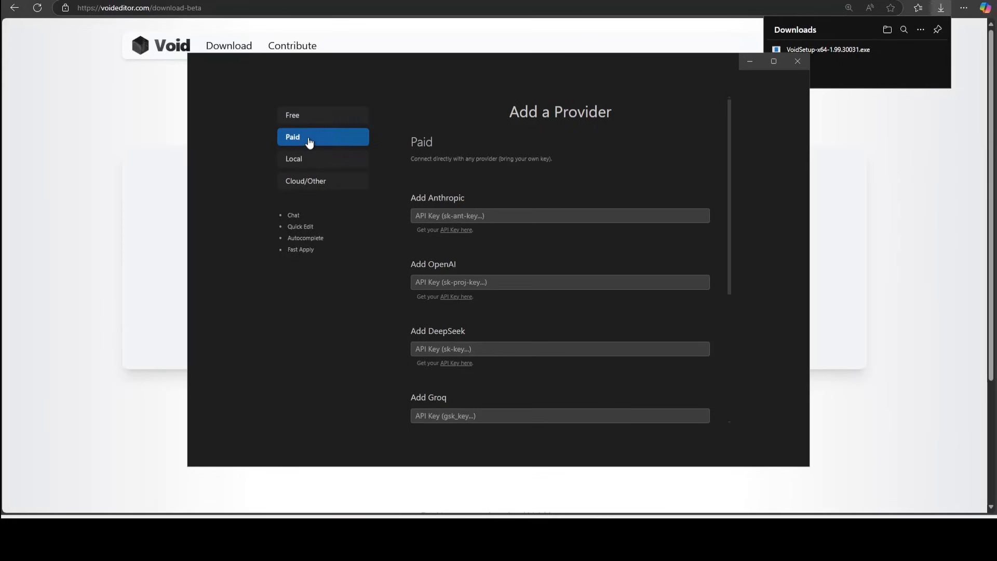
{"action": "mouse_move", "coordinate": [509, 263]}
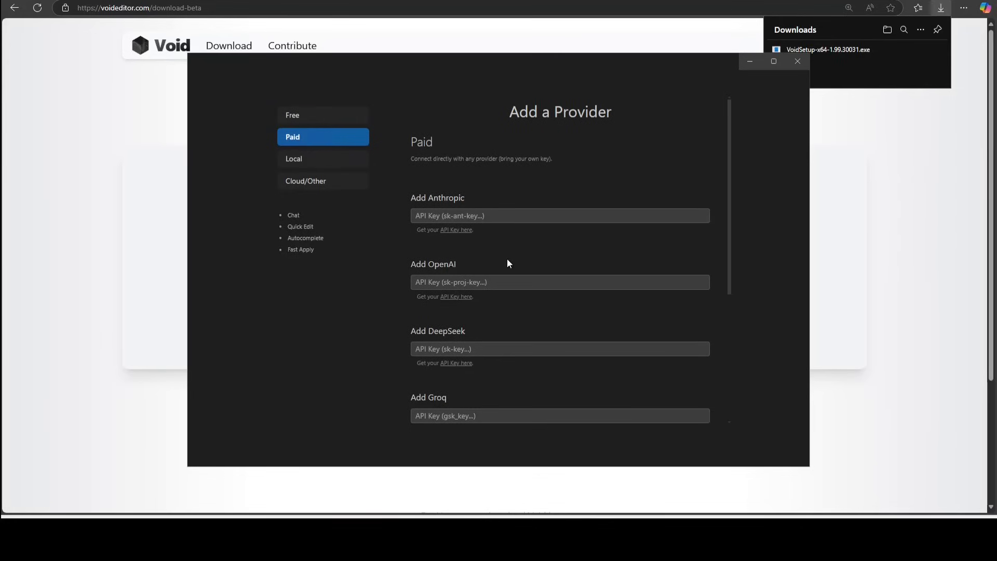
{"action": "mouse_move", "coordinate": [343, 170]}
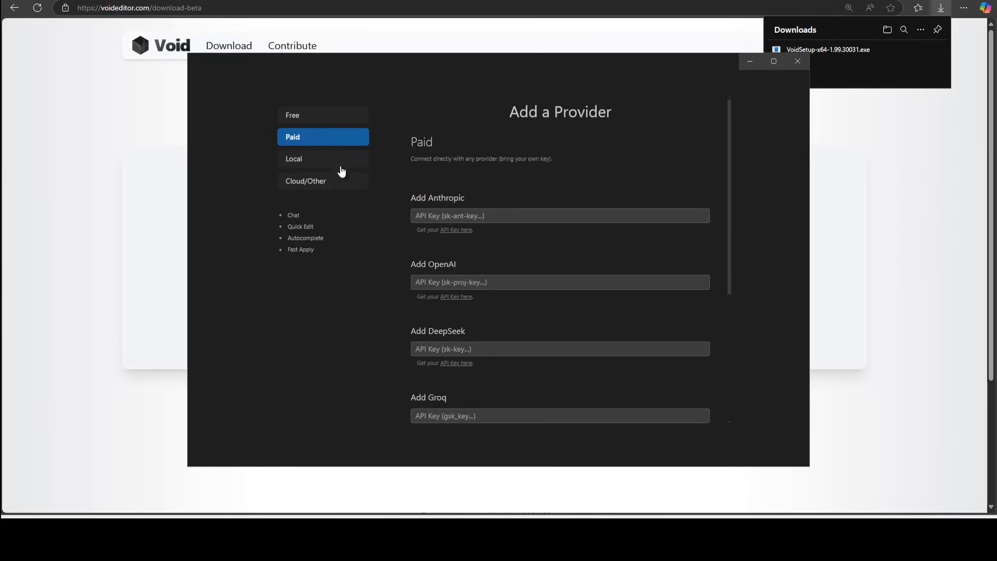
{"action": "left_click", "coordinate": [305, 181]}
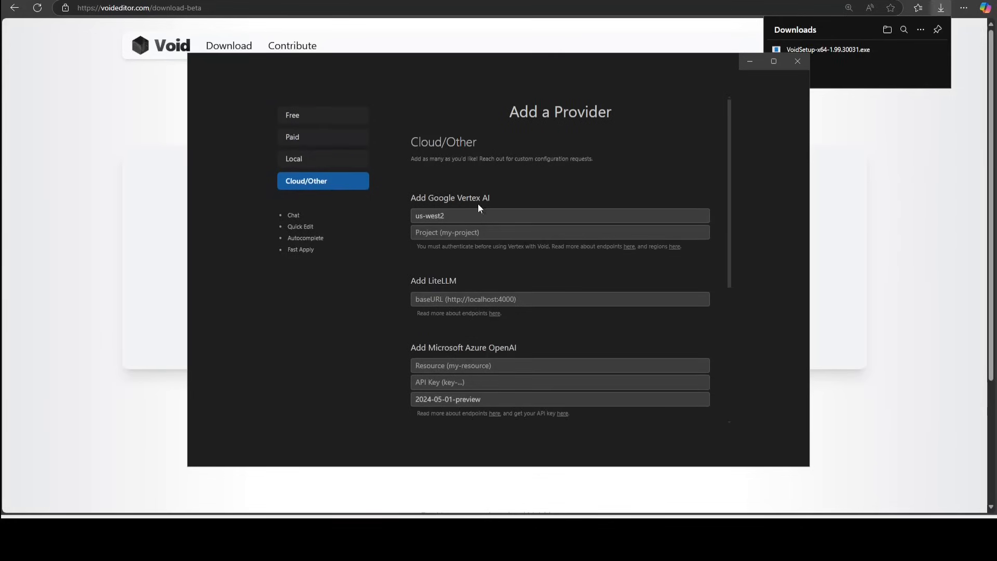
{"action": "mouse_move", "coordinate": [511, 205]}
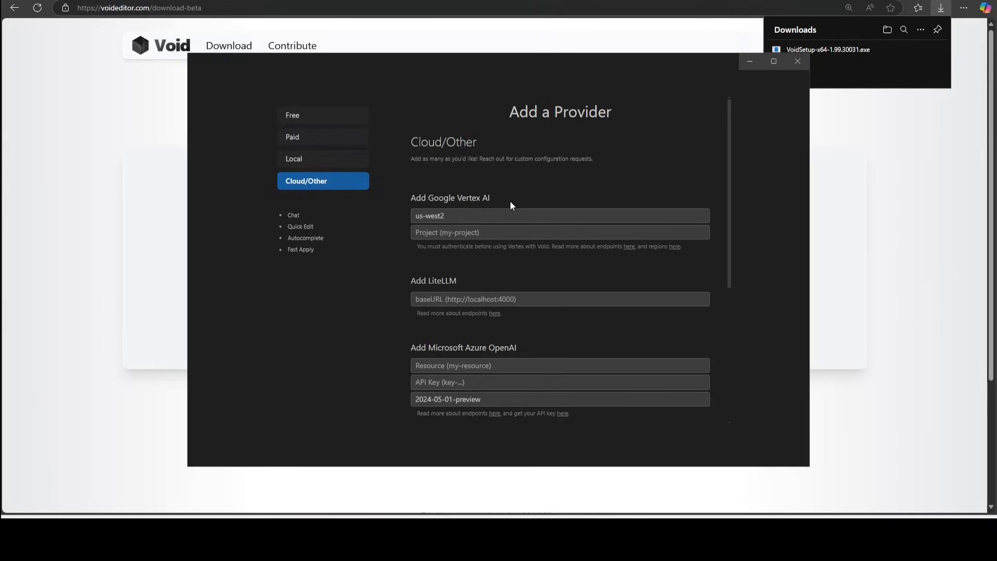
{"action": "mouse_move", "coordinate": [500, 205]}
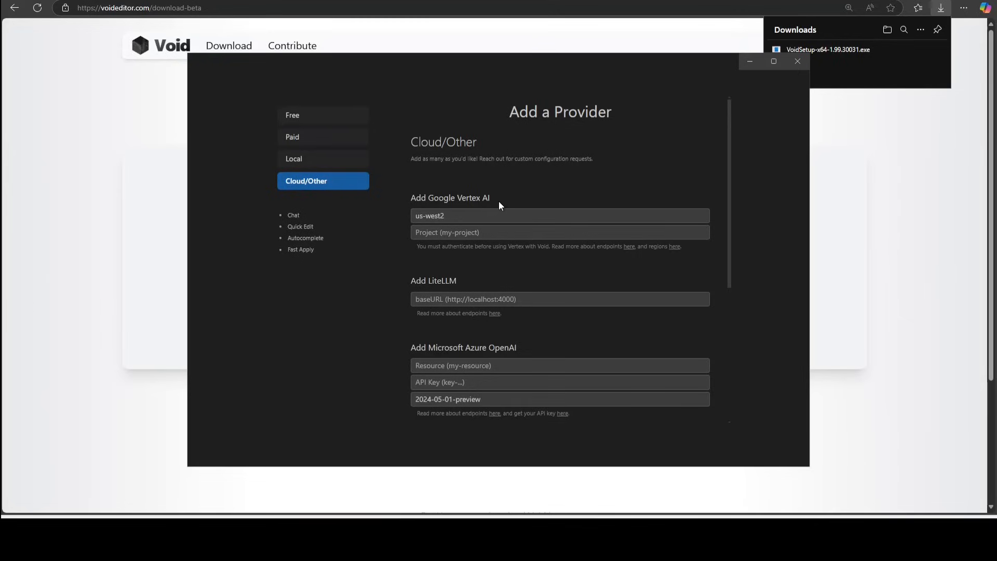
{"action": "mouse_move", "coordinate": [551, 206]}
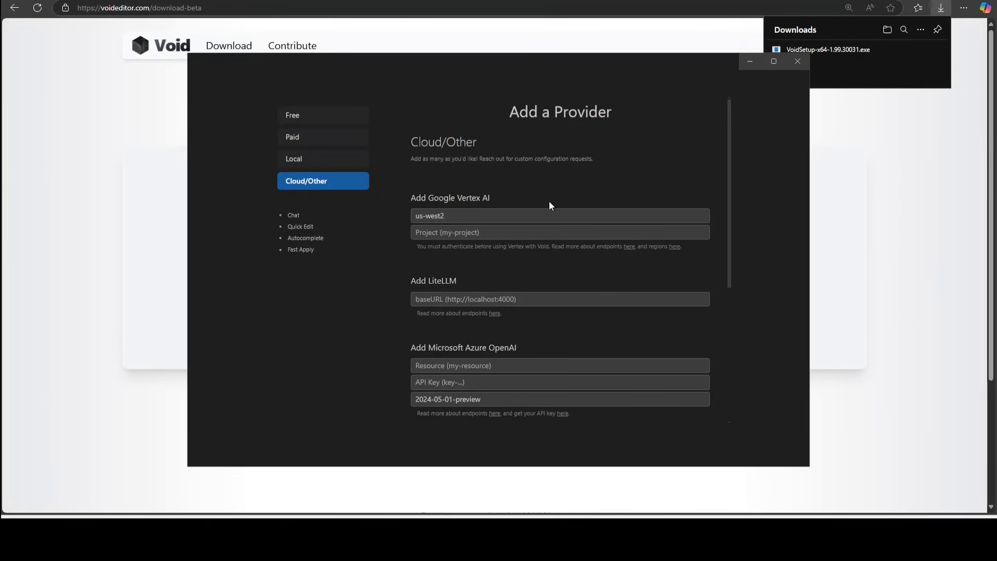
{"action": "scroll", "scroll_direction": "down", "scroll_amount": 3}
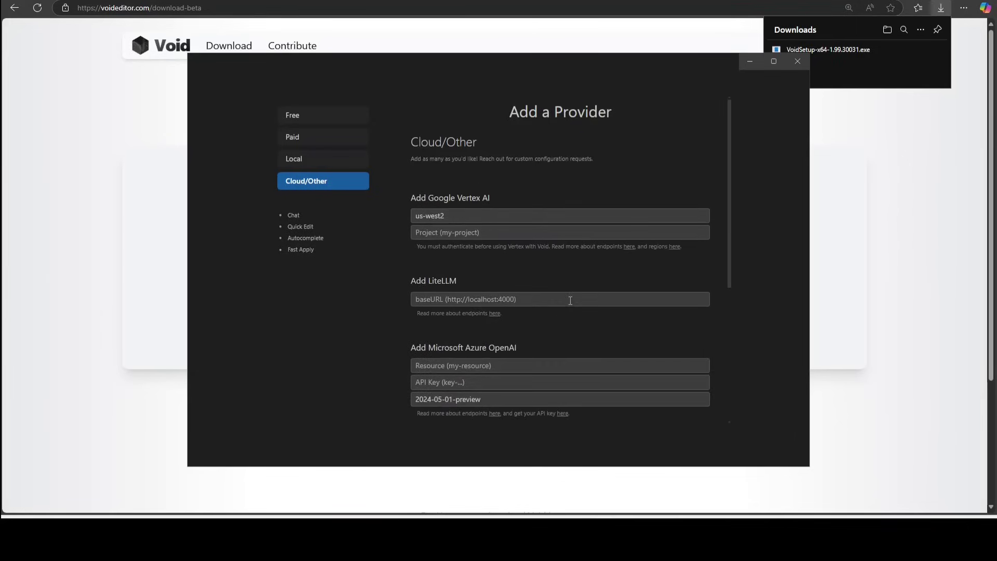
{"action": "left_click", "coordinate": [323, 158]}
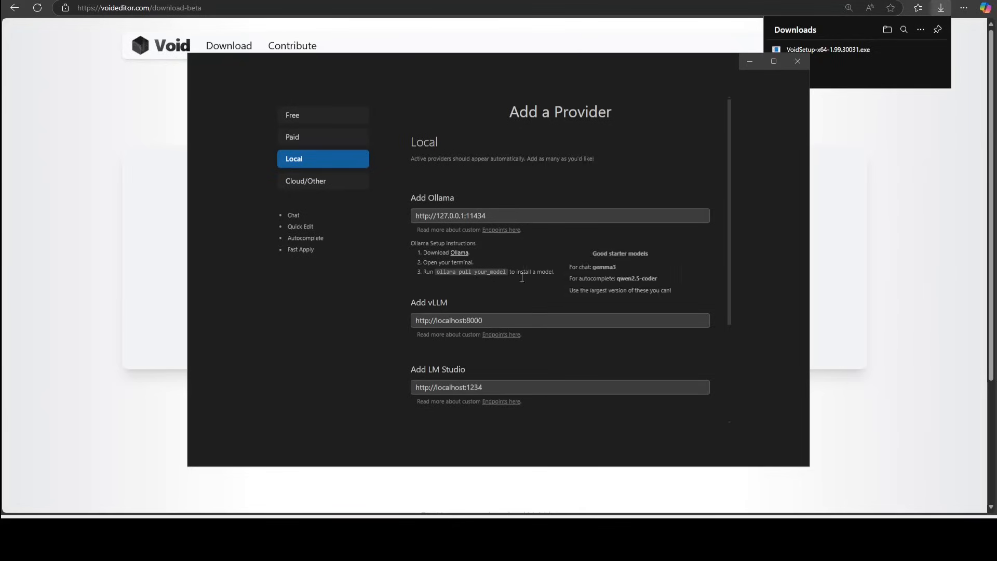
Scroll the Local provider tab down to the Ollama endpoint and Models section.
{"action": "scroll", "scroll_direction": "down", "scroll_amount": 3}
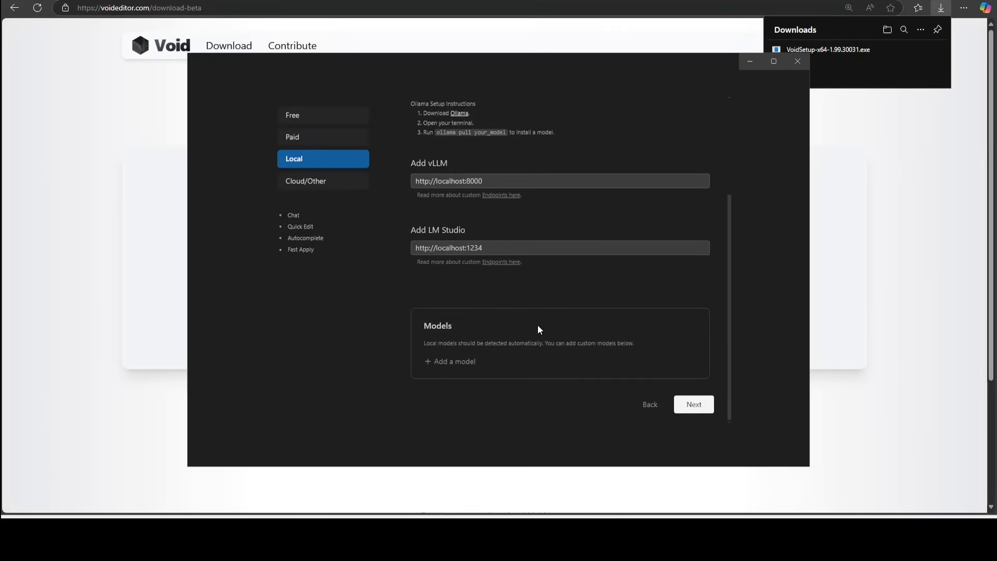
{"action": "mouse_move", "coordinate": [548, 375]}
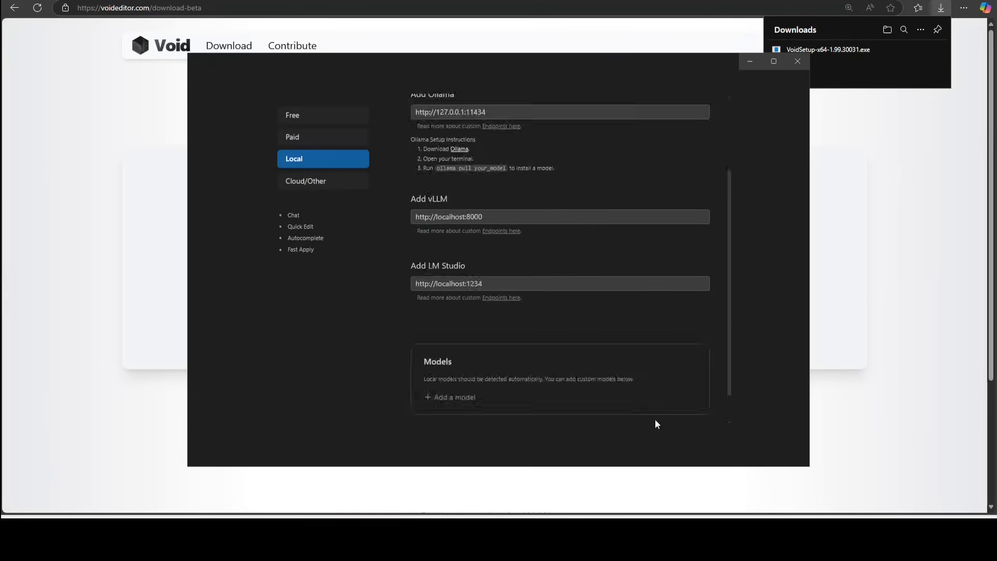
{"action": "scroll", "scroll_direction": "down", "scroll_amount": 3}
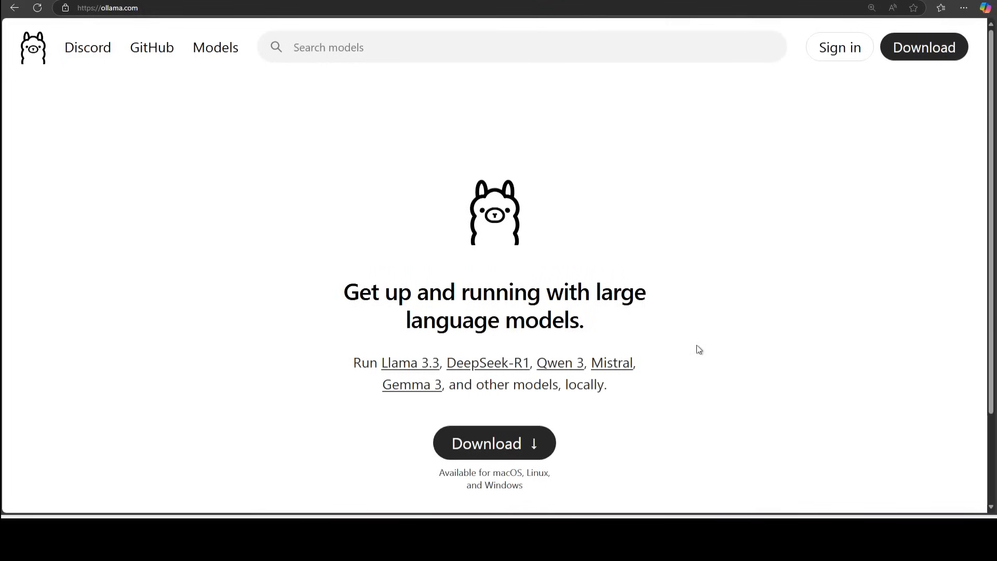
{"action": "mouse_move", "coordinate": [678, 344]}
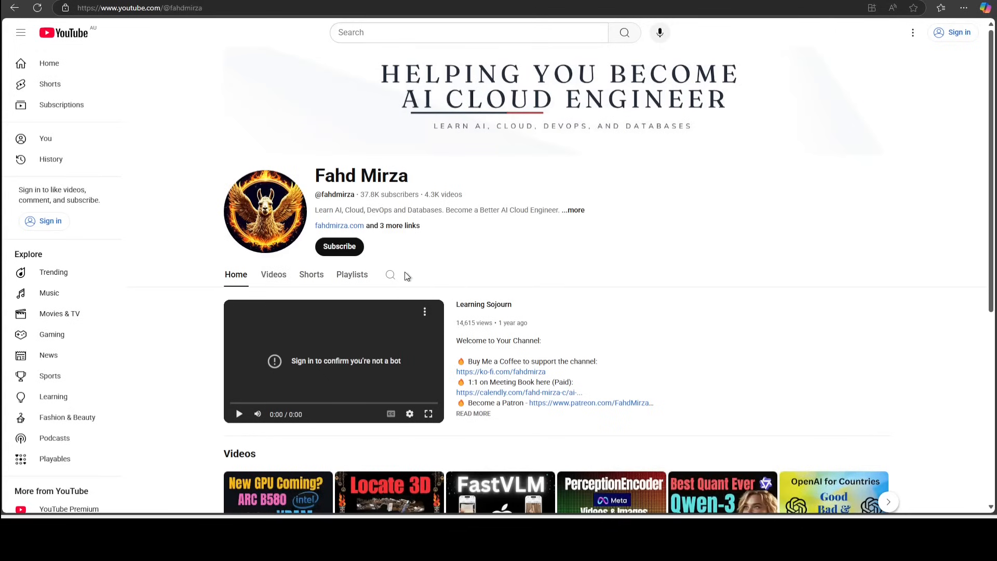
{"action": "mouse_move", "coordinate": [519, 283]}
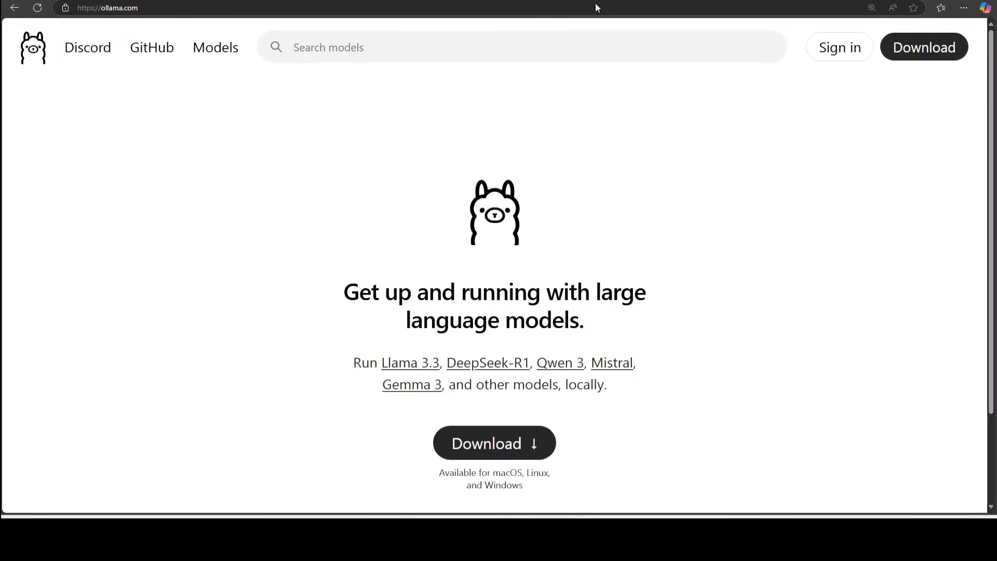
{"action": "mouse_move", "coordinate": [743, 283]}
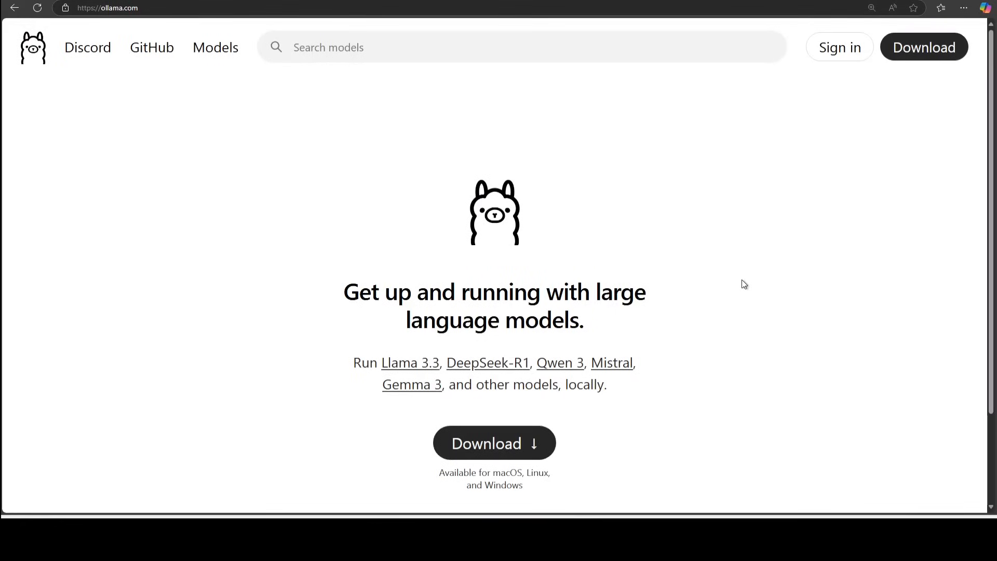
{"action": "mouse_move", "coordinate": [476, 448]}
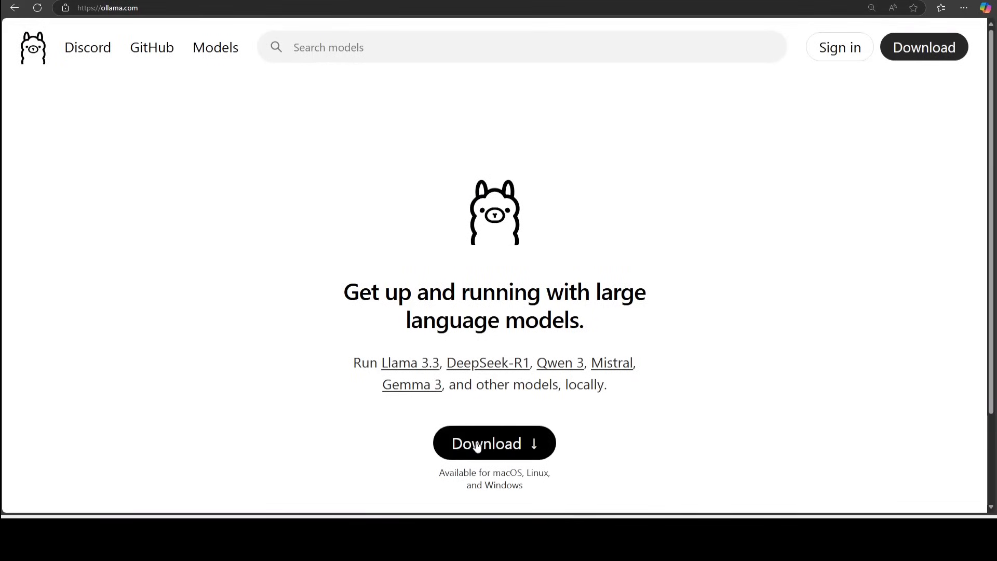
Download the Ollama installer for Windows from the Ollama website.
{"action": "left_click", "coordinate": [495, 442]}
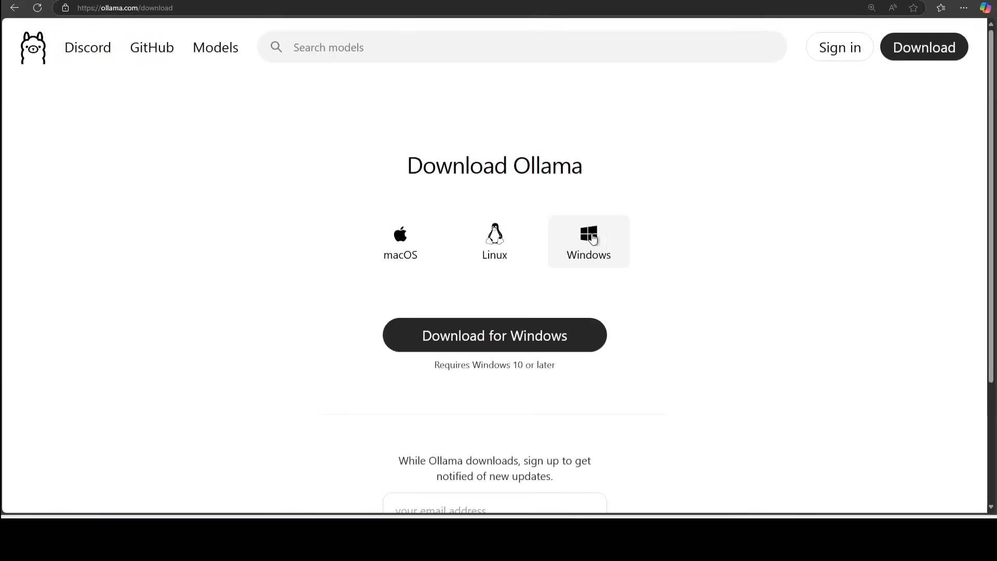
{"action": "left_click", "coordinate": [495, 335]}
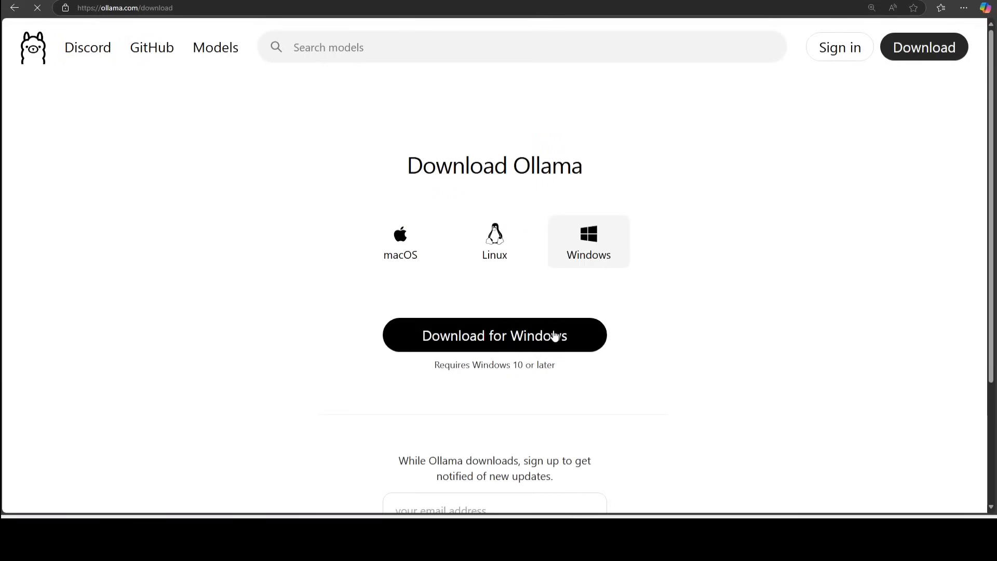
{"action": "left_click", "coordinate": [494, 335]}
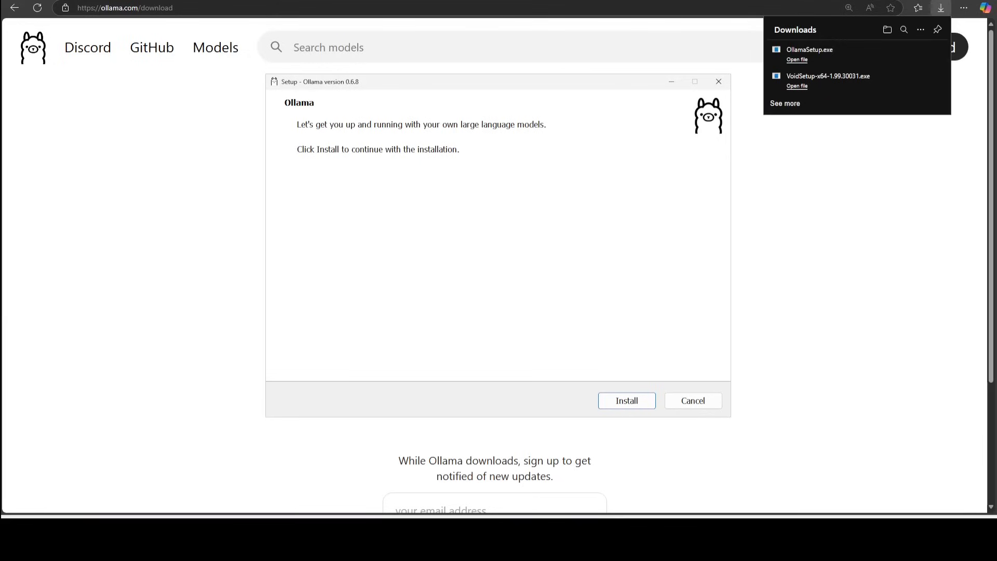
Install Ollama from the OllamaSetup wizard.
{"action": "left_click", "coordinate": [628, 401]}
{"action": "type", "text": "ollama list"}
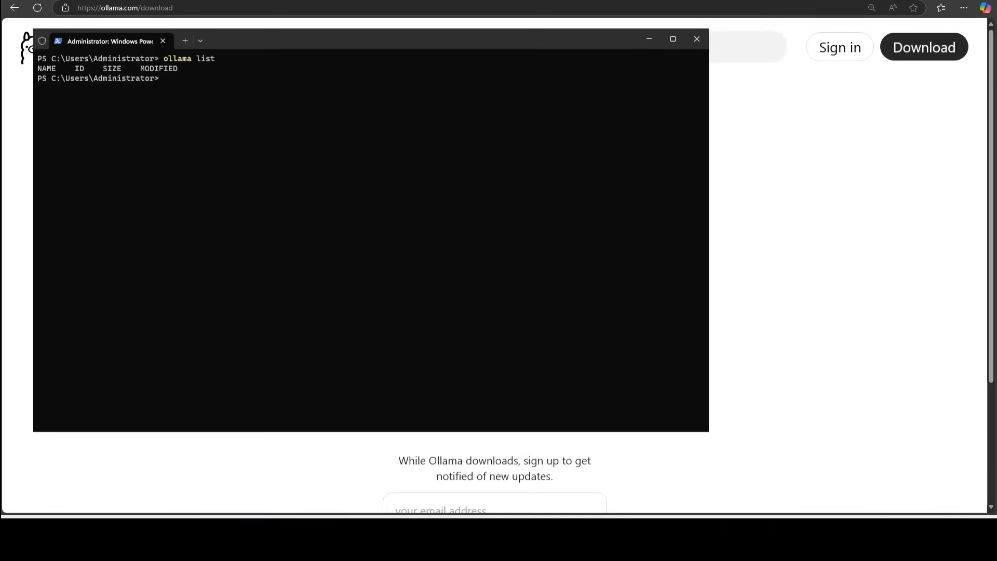
{"action": "mouse_move", "coordinate": [324, 156]}
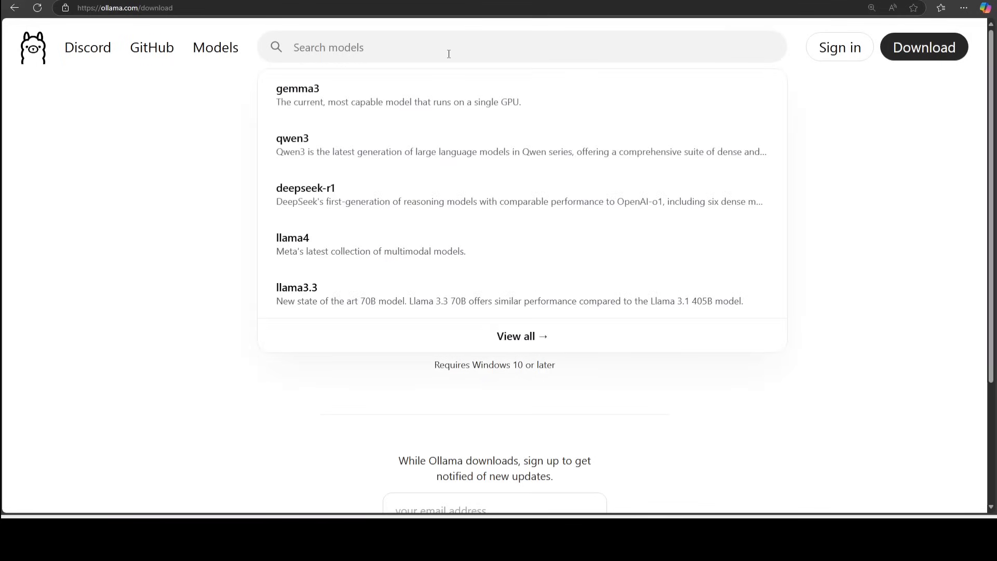
Search for 'code', open the codegemma model page and copy 'ollama run codegemma'.
{"action": "type", "text": "co"}
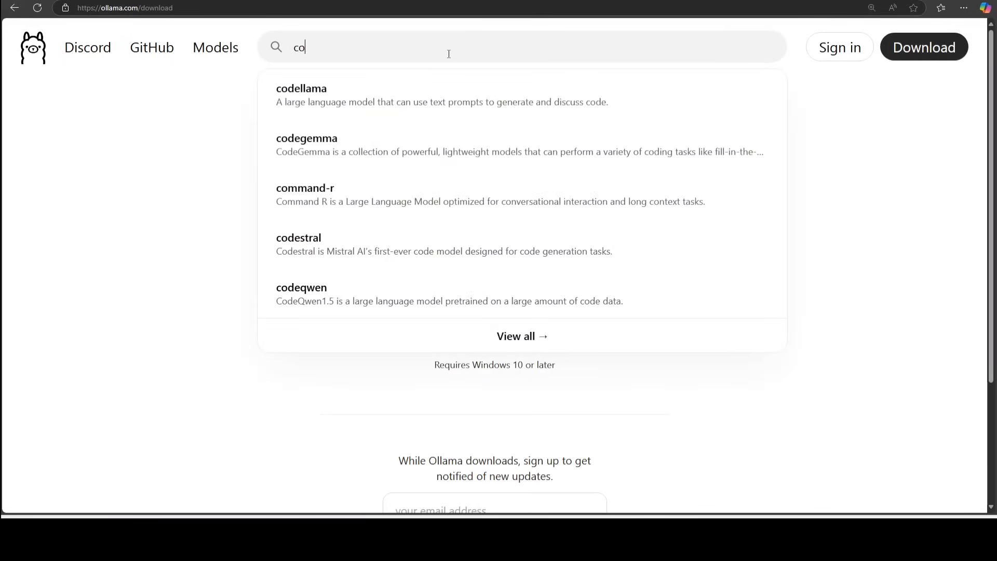
{"action": "type", "text": "de"}
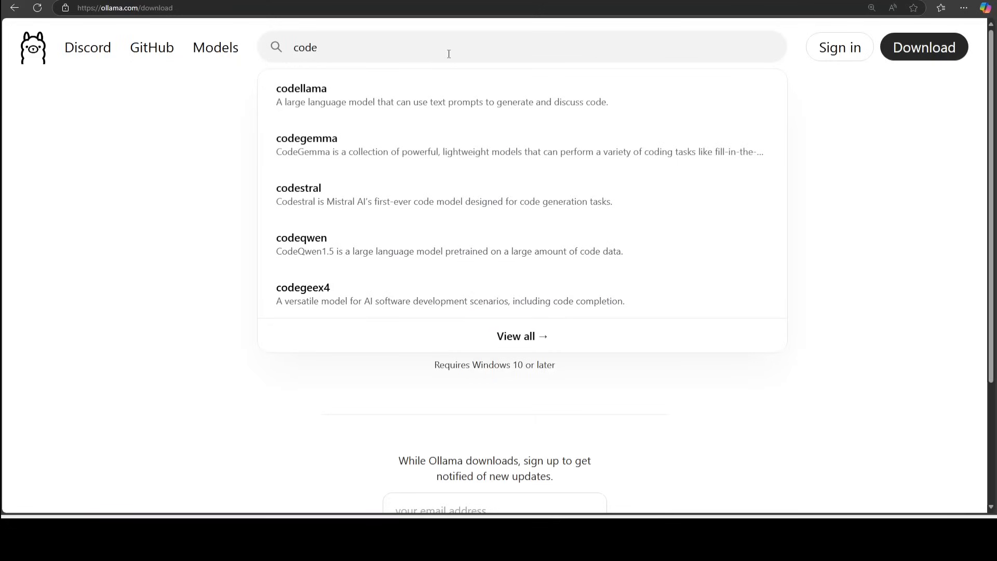
{"action": "mouse_move", "coordinate": [344, 144]}
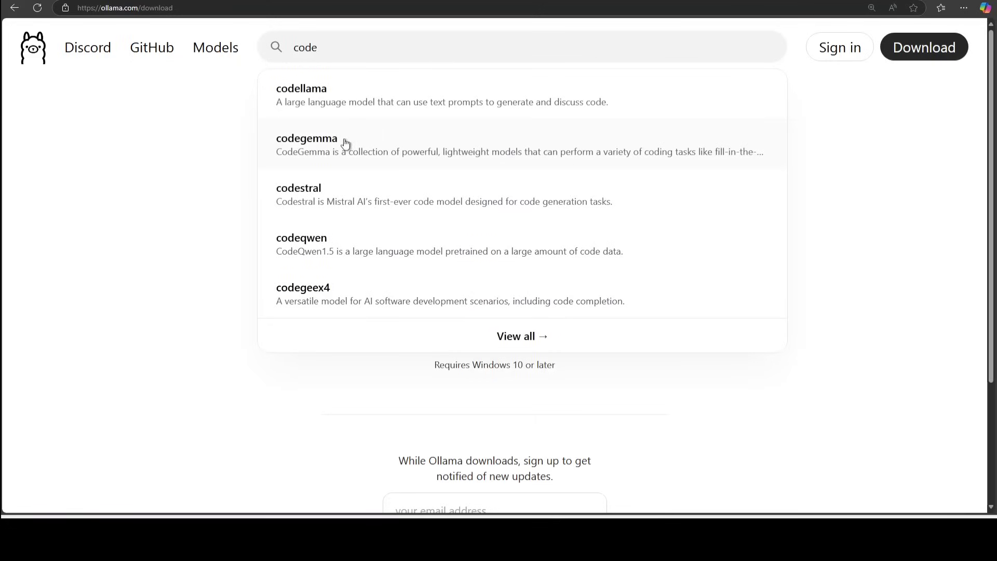
{"action": "left_click", "coordinate": [306, 138]}
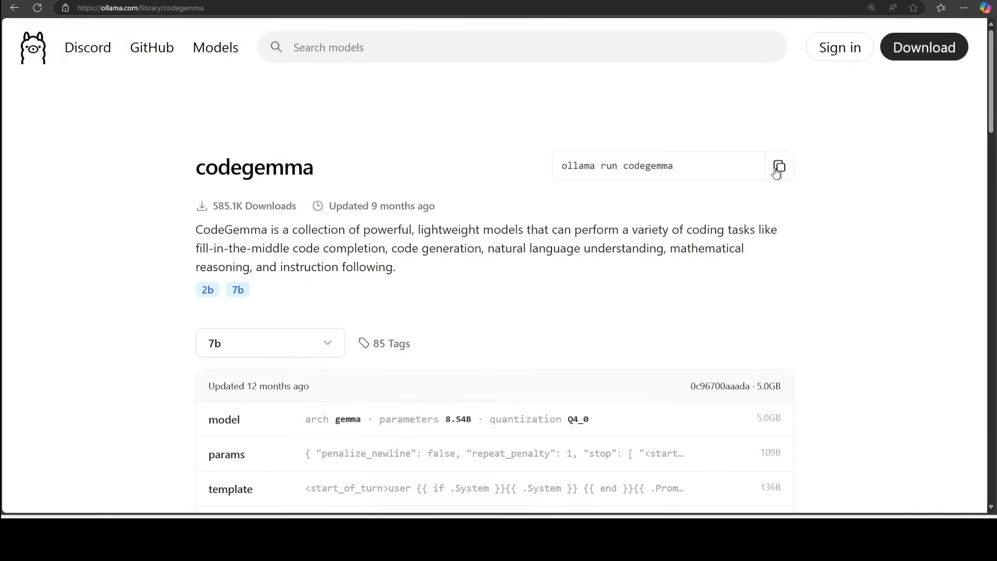
{"action": "left_click", "coordinate": [780, 166]}
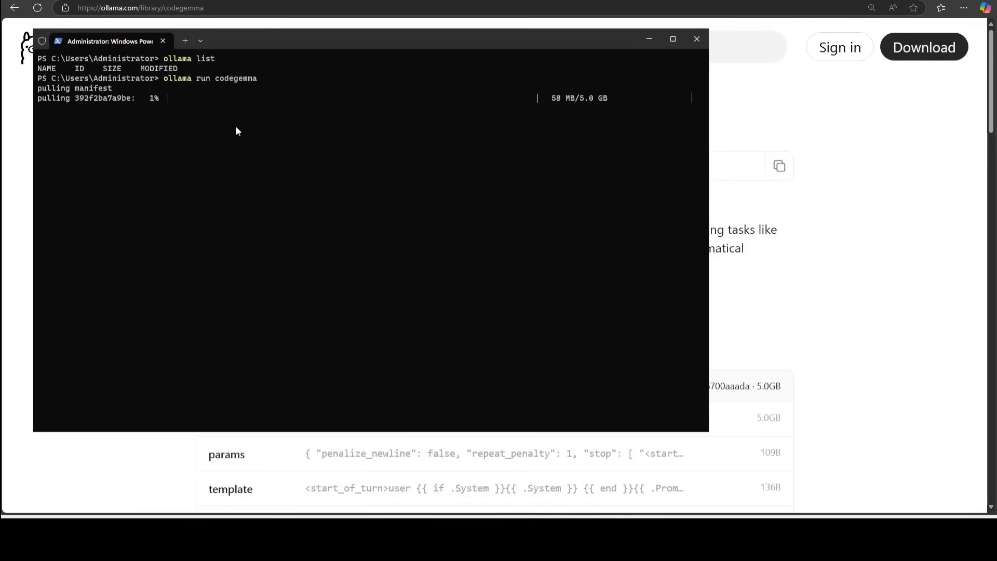
{"action": "mouse_move", "coordinate": [351, 158]}
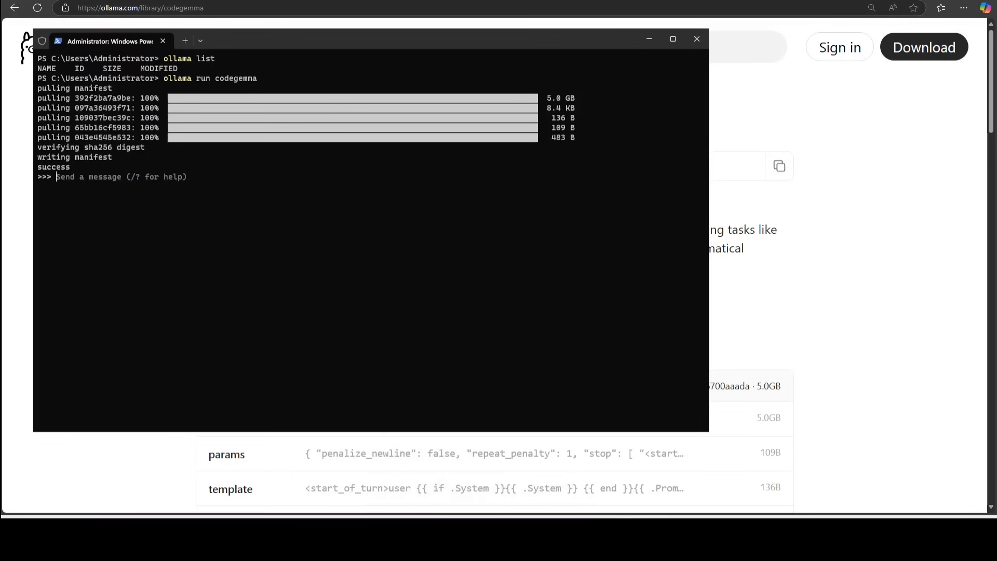
Run 'ollama run codegemma' in PowerShell to pull and start the 5 GB model.
{"action": "left_click", "coordinate": [696, 40]}
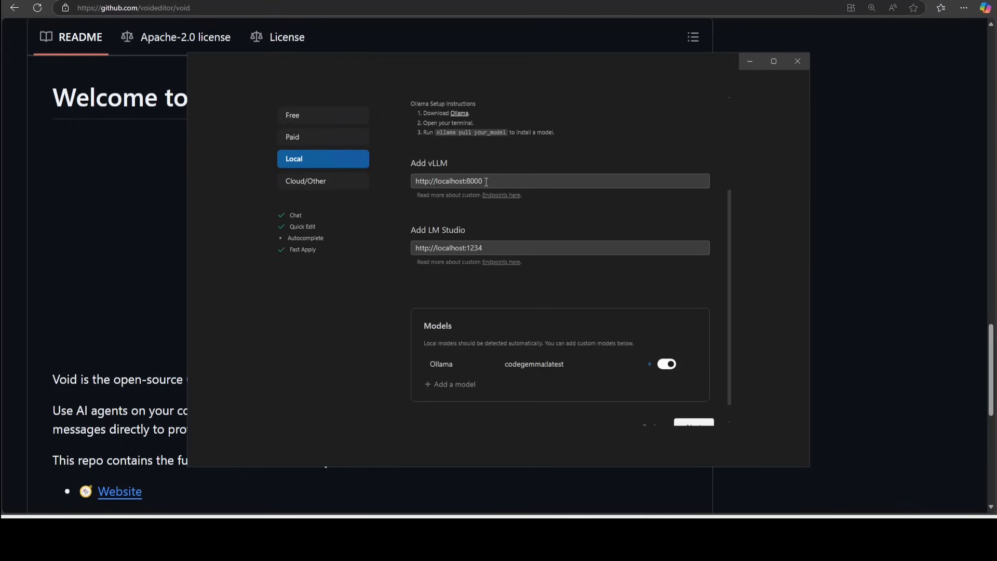
Keep Ollama's codegemma:latest enabled in the Local models and continue past provider setup.
{"action": "scroll", "scroll_direction": "up", "scroll_amount": 3}
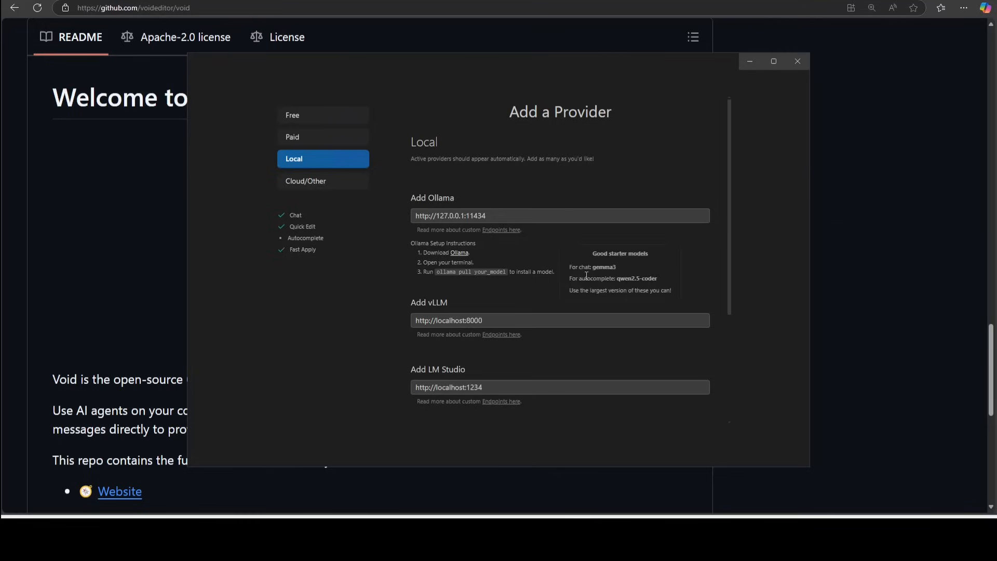
{"action": "scroll", "scroll_direction": "down", "scroll_amount": 3}
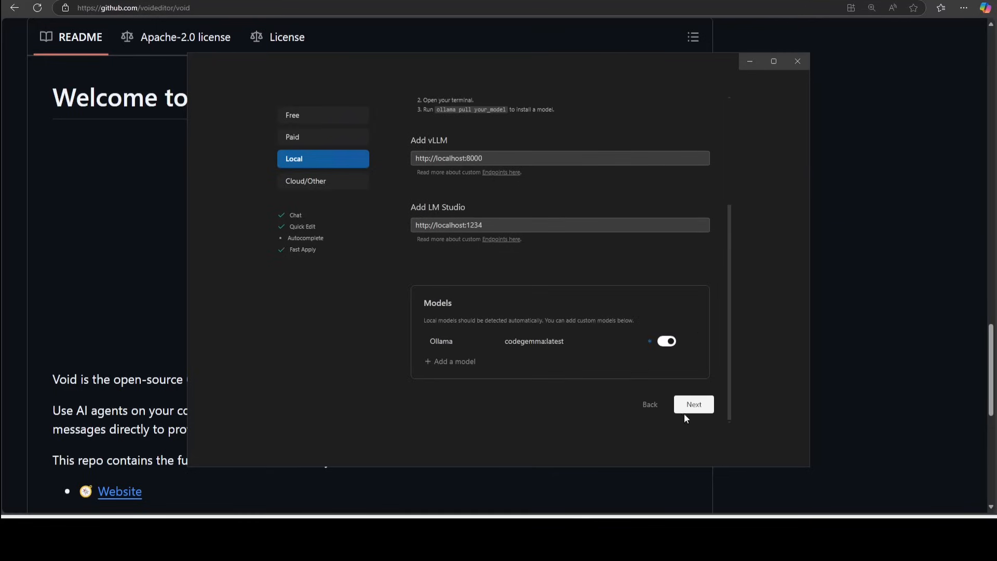
{"action": "mouse_move", "coordinate": [546, 359]}
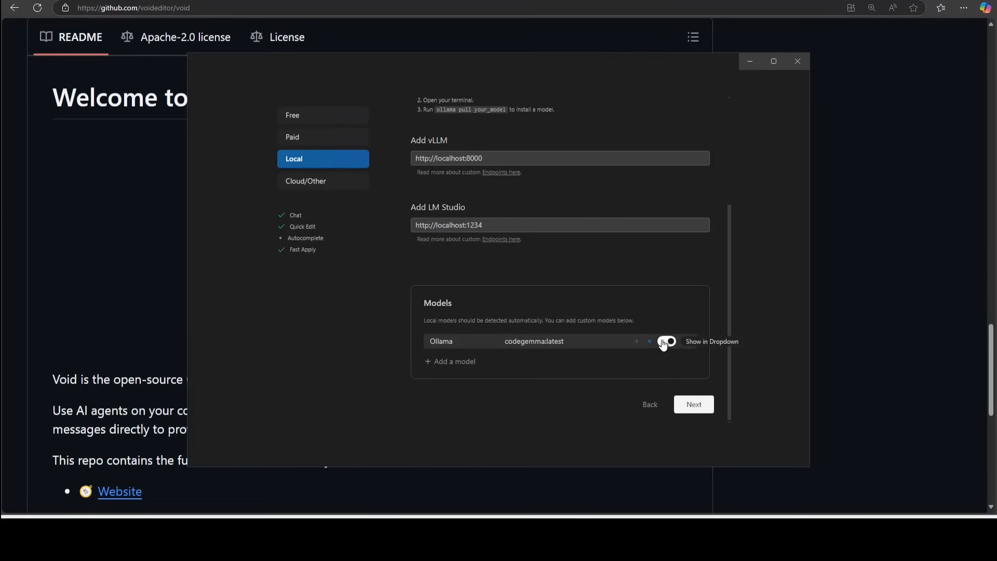
{"action": "left_click", "coordinate": [667, 341]}
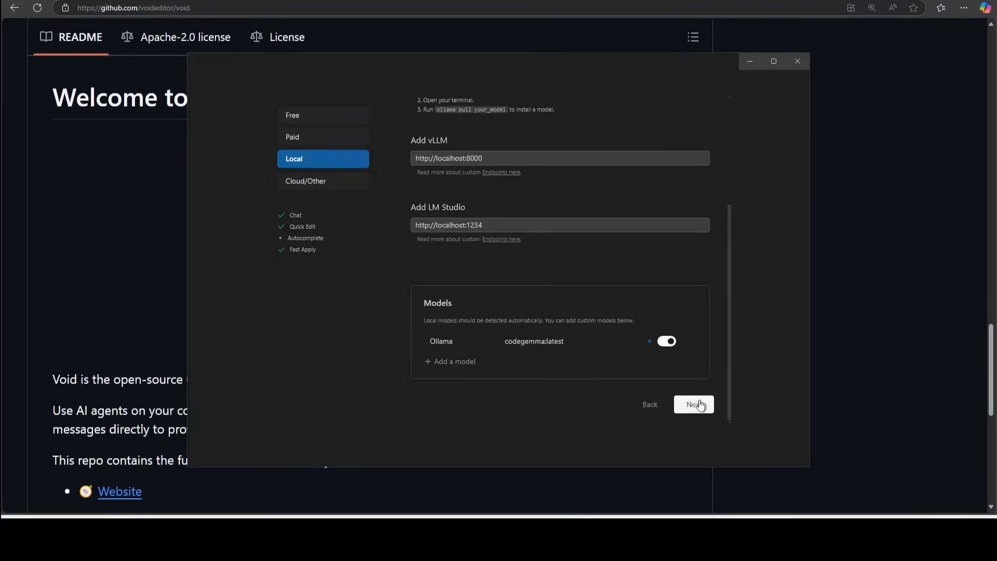
{"action": "left_click", "coordinate": [694, 404]}
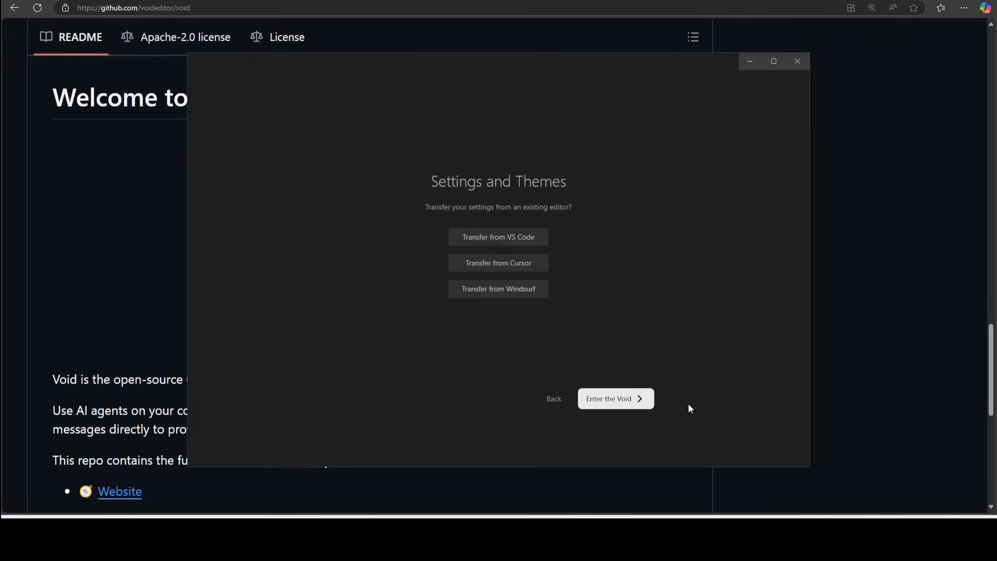
{"action": "mouse_move", "coordinate": [618, 409]}
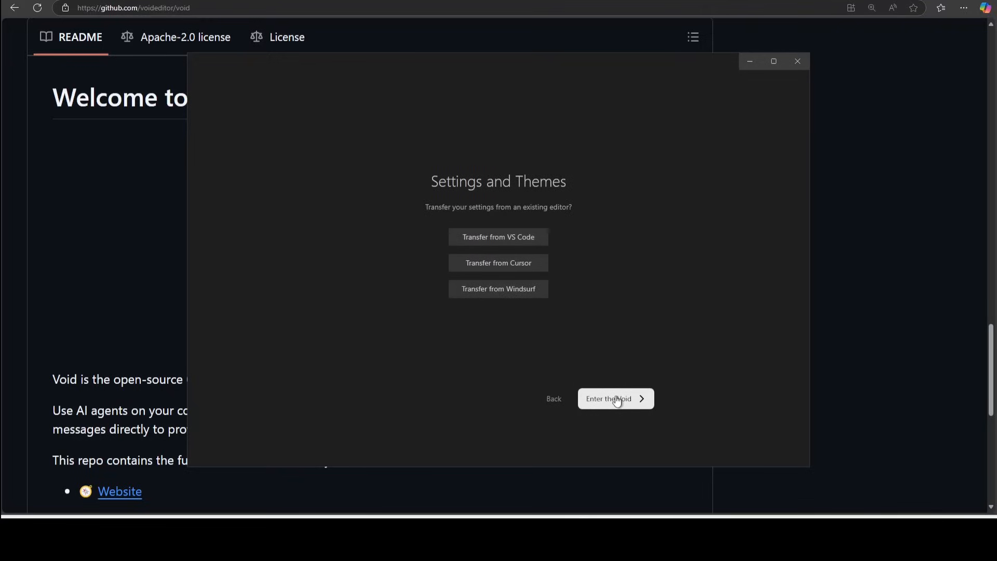
Enter the Void editor and maximize its window.
{"action": "left_click", "coordinate": [616, 399]}
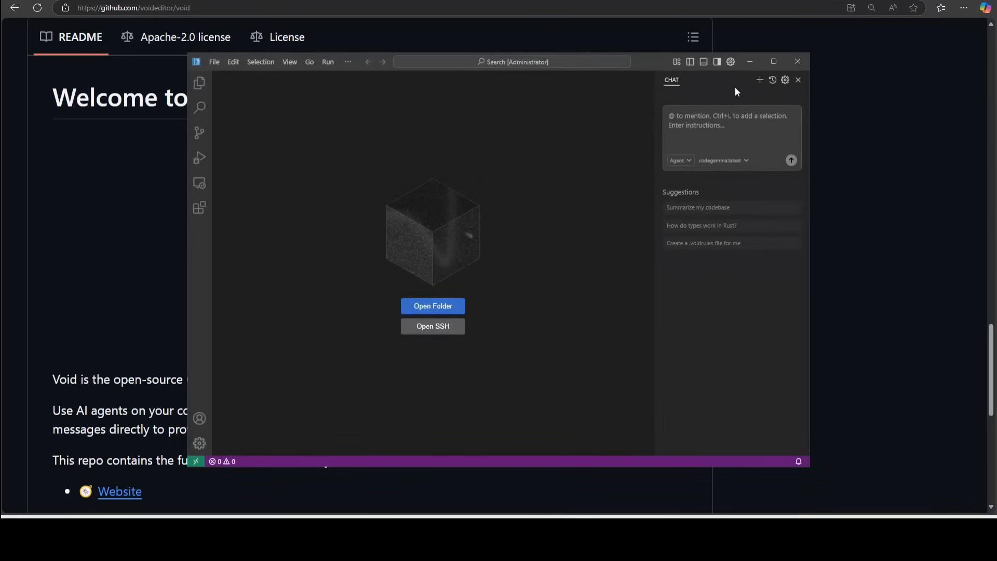
{"action": "left_click", "coordinate": [773, 61]}
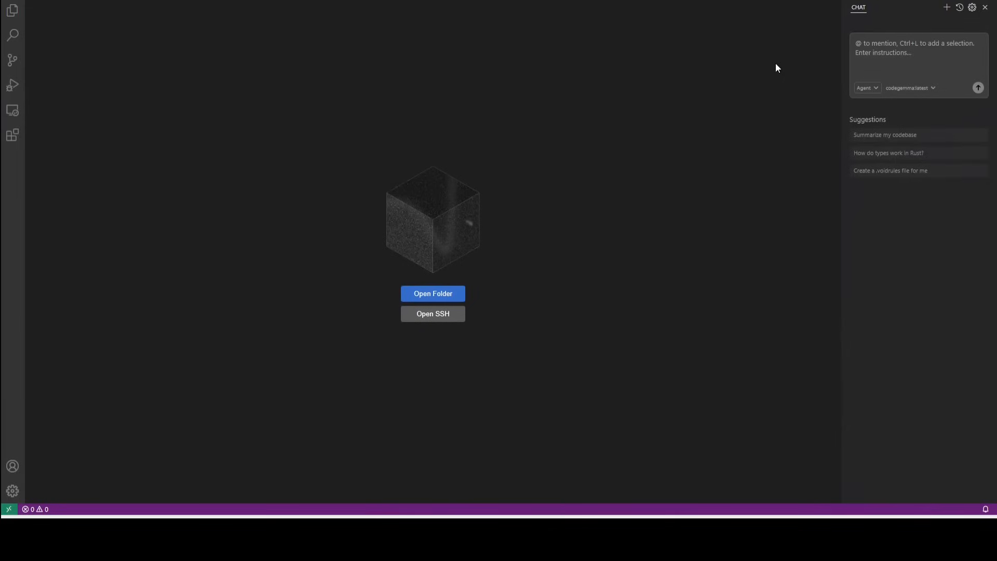
{"action": "mouse_move", "coordinate": [628, 302]}
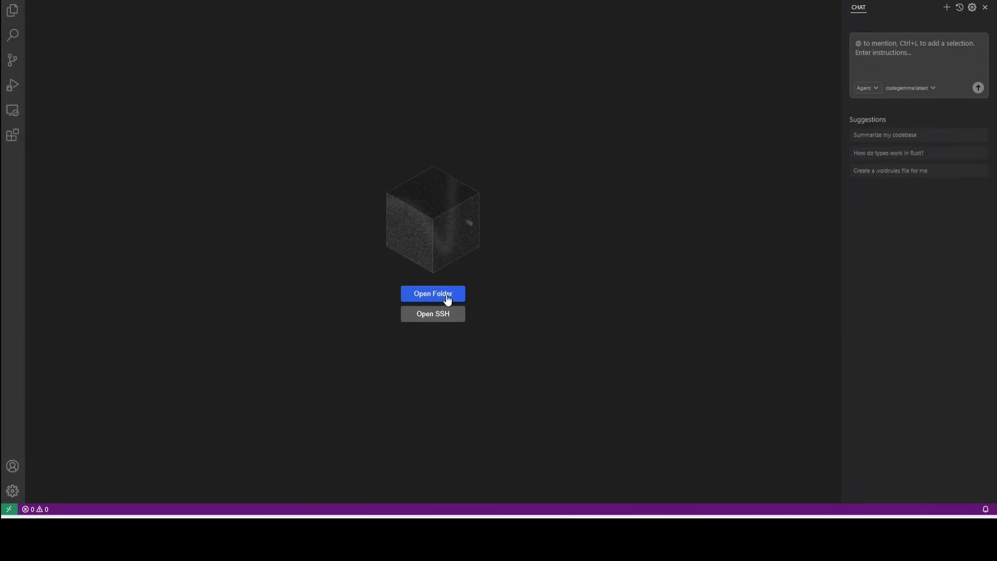
{"action": "mouse_move", "coordinate": [490, 282]}
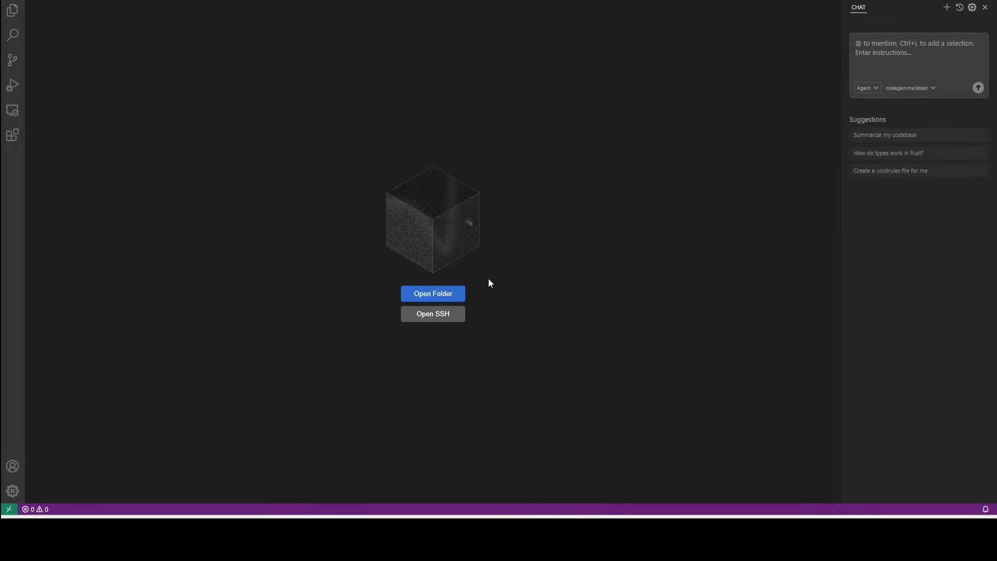
{"action": "mouse_move", "coordinate": [497, 295]}
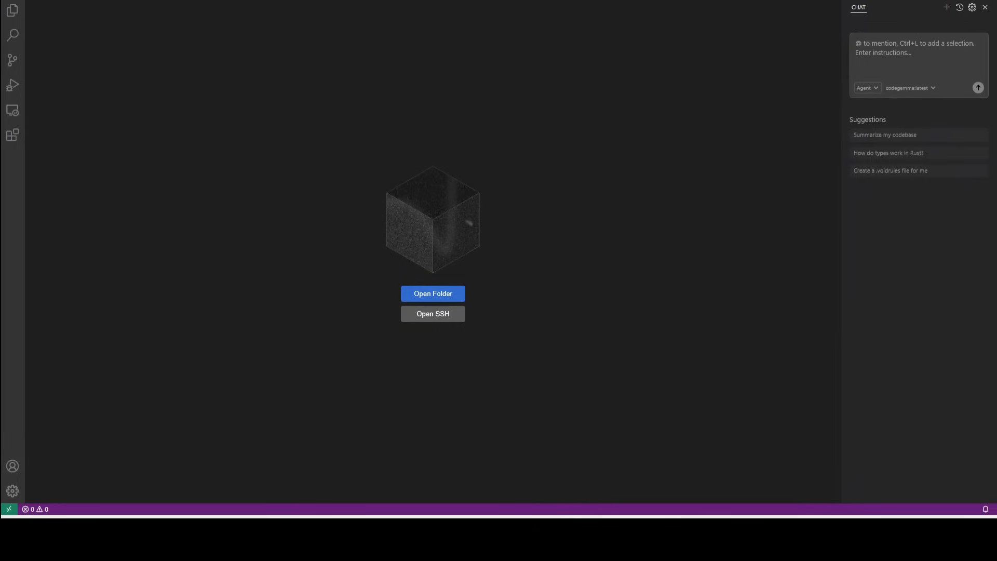
Open the mycoderepo folder and trust its authors, including the parent folder.
{"action": "left_click", "coordinate": [432, 293]}
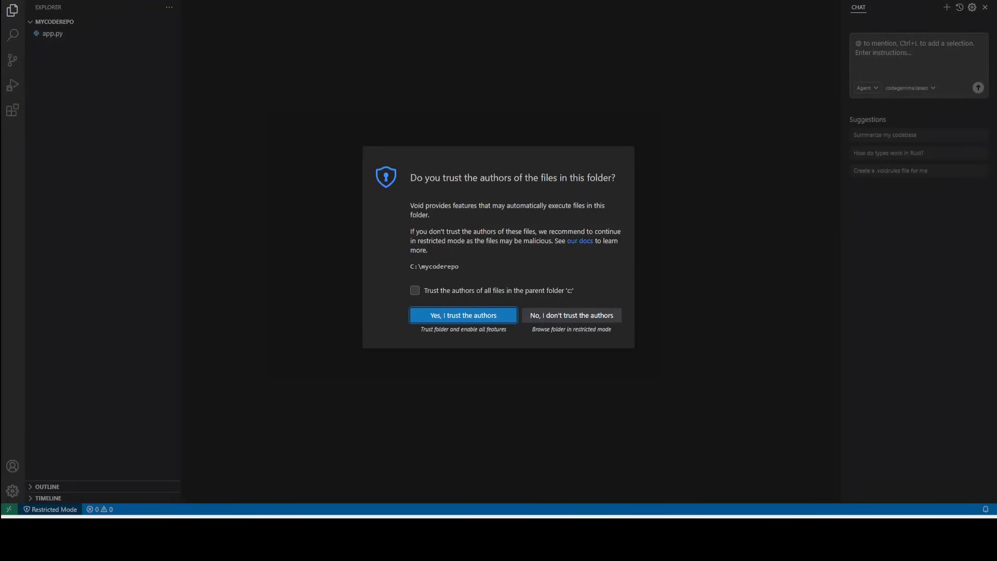
{"action": "left_click", "coordinate": [416, 290]}
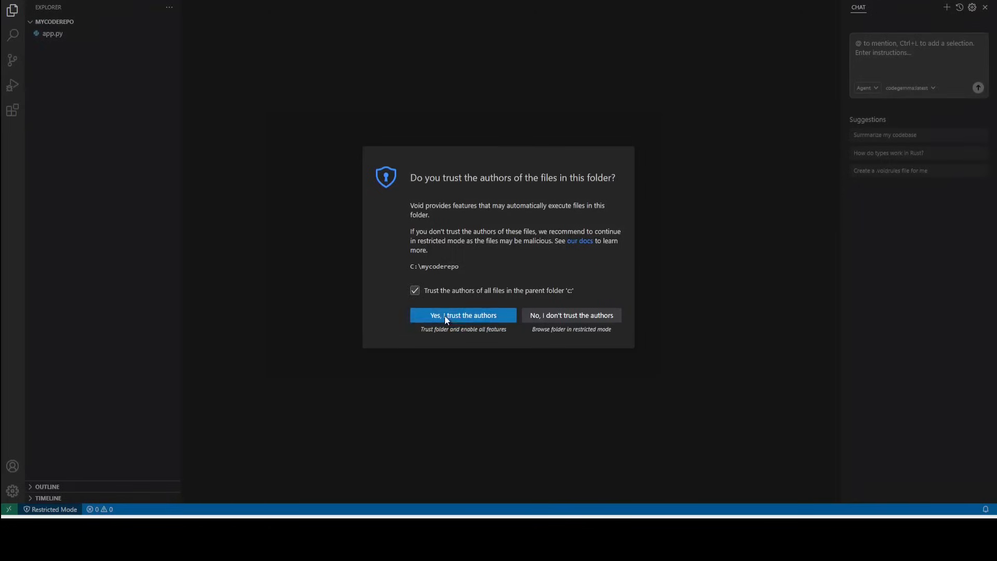
{"action": "left_click", "coordinate": [464, 316]}
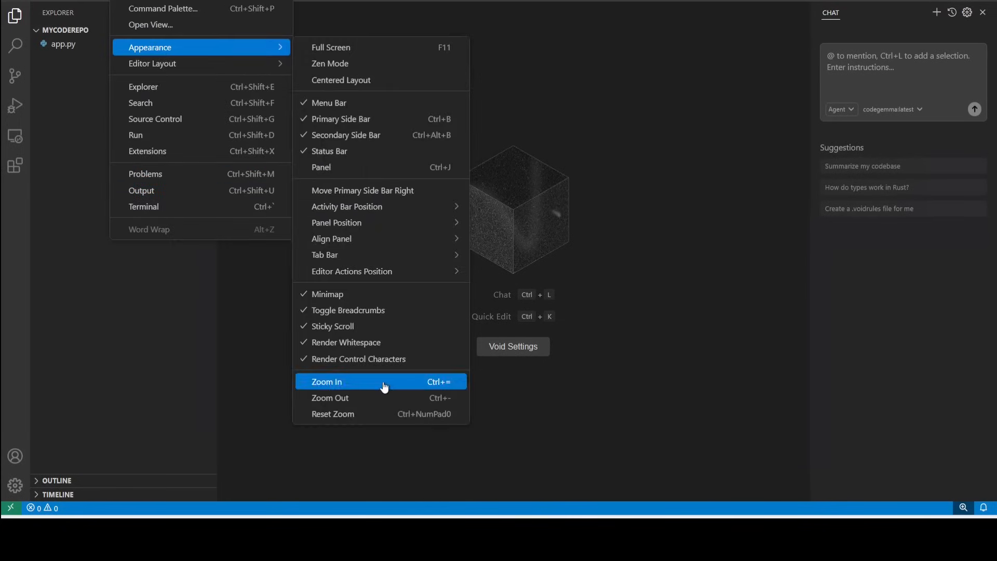
Write print("Hello, World!") in app.py and ask the chat to summarize the codebase.
{"action": "left_click", "coordinate": [342, 382]}
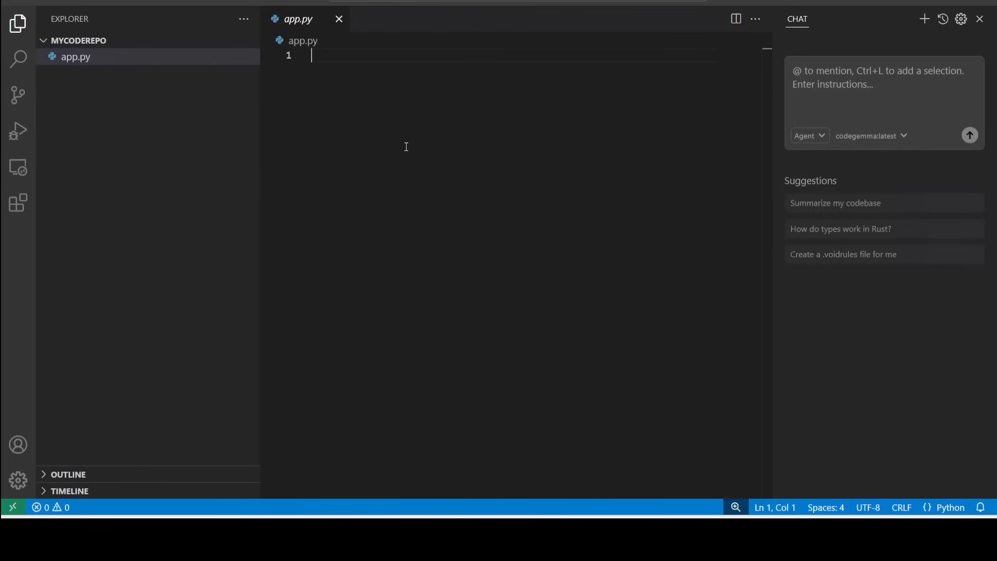
{"action": "type", "text": "print(\"Hello, World!\")"}
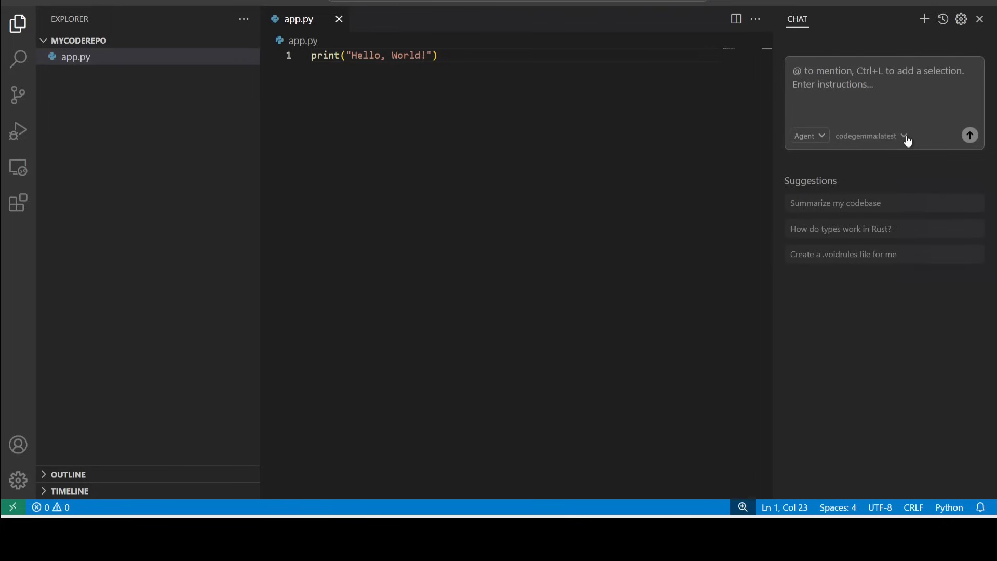
{"action": "mouse_move", "coordinate": [852, 212]}
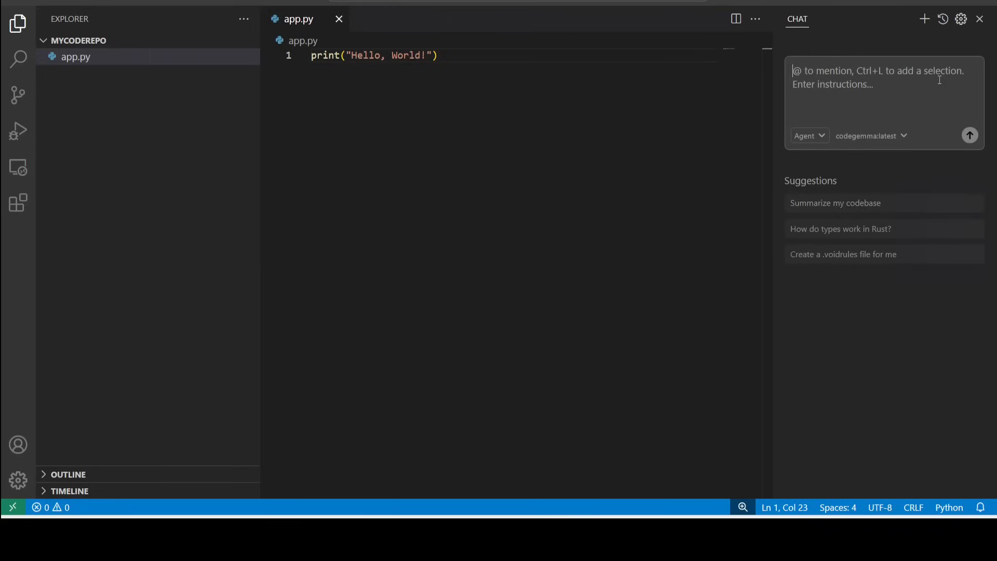
{"action": "left_click", "coordinate": [836, 204]}
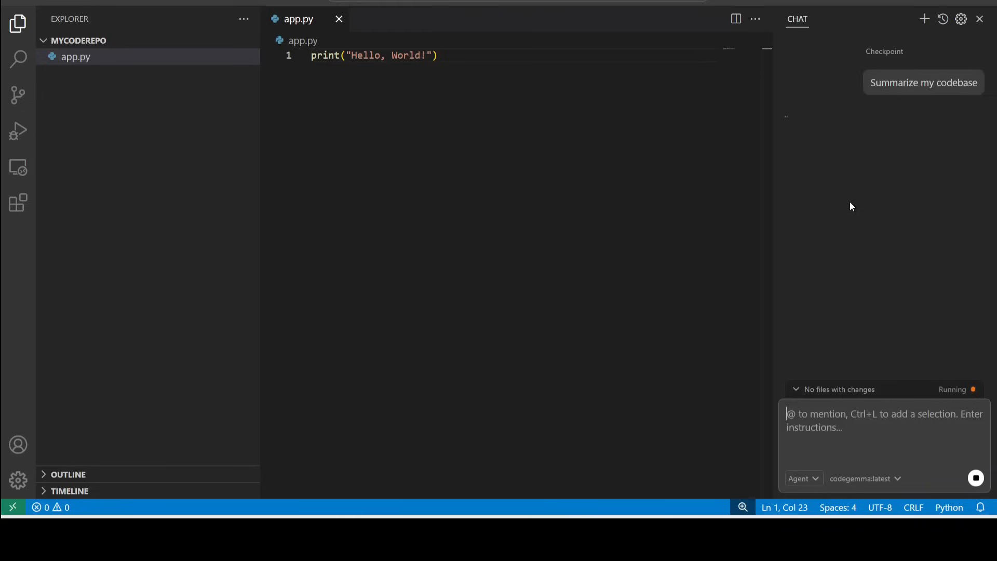
{"action": "mouse_move", "coordinate": [862, 192]}
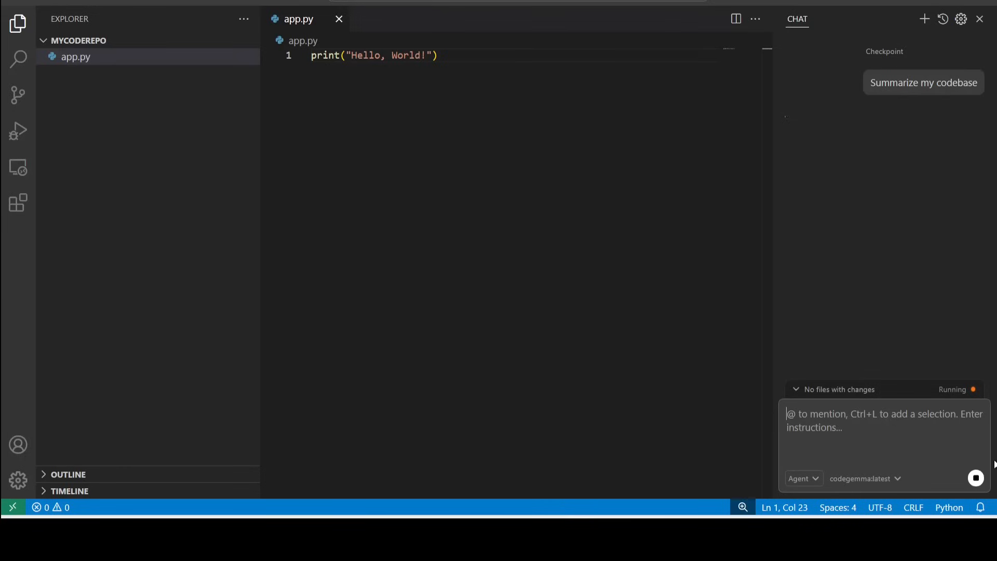
{"action": "mouse_move", "coordinate": [950, 125]}
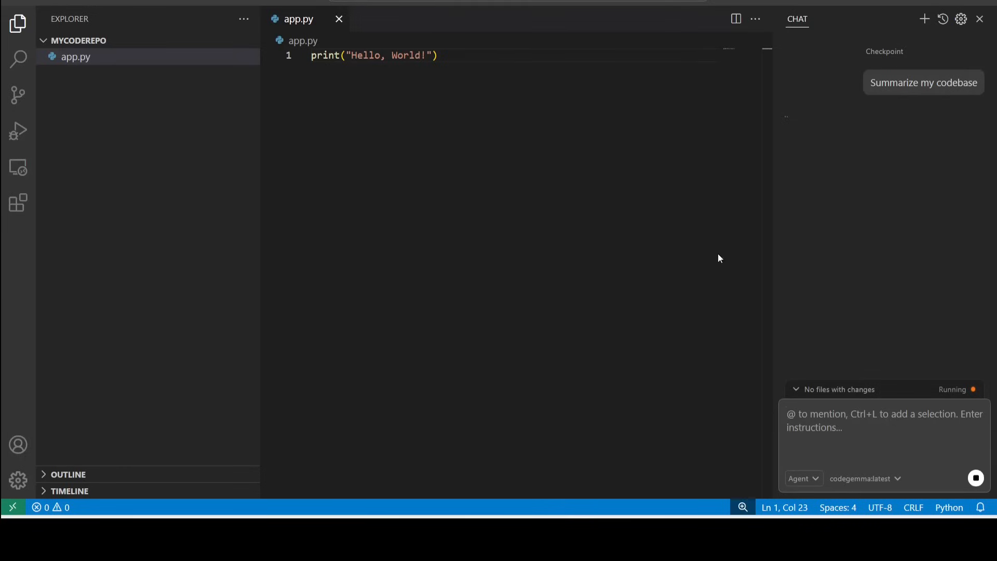
{"action": "mouse_move", "coordinate": [586, 513]}
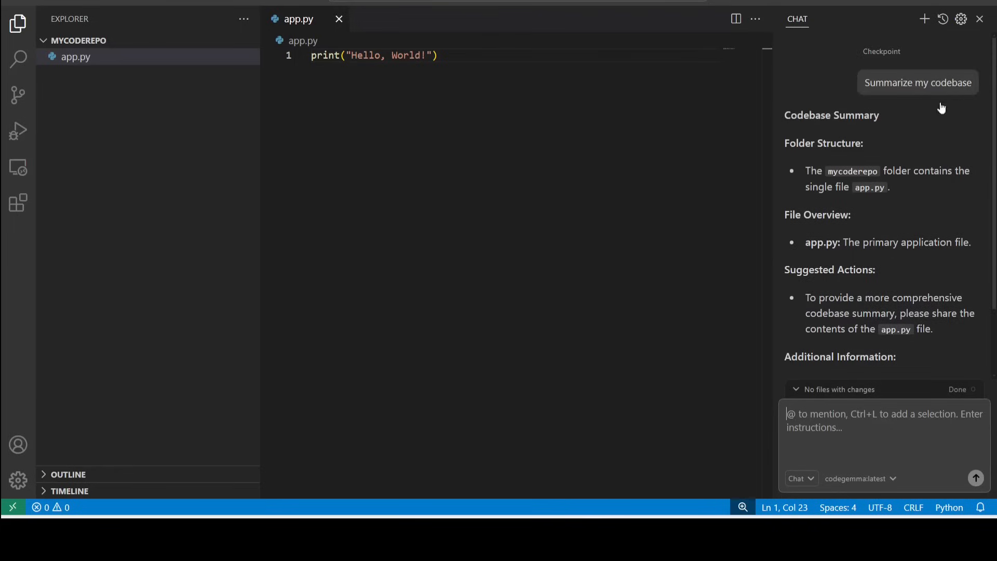
{"action": "mouse_move", "coordinate": [890, 442]}
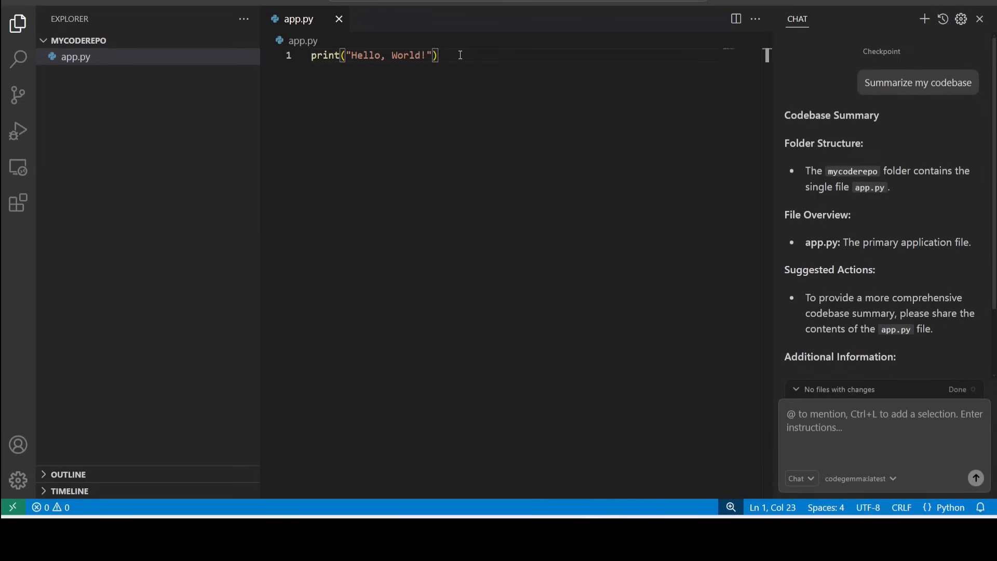
{"action": "mouse_move", "coordinate": [455, 63]}
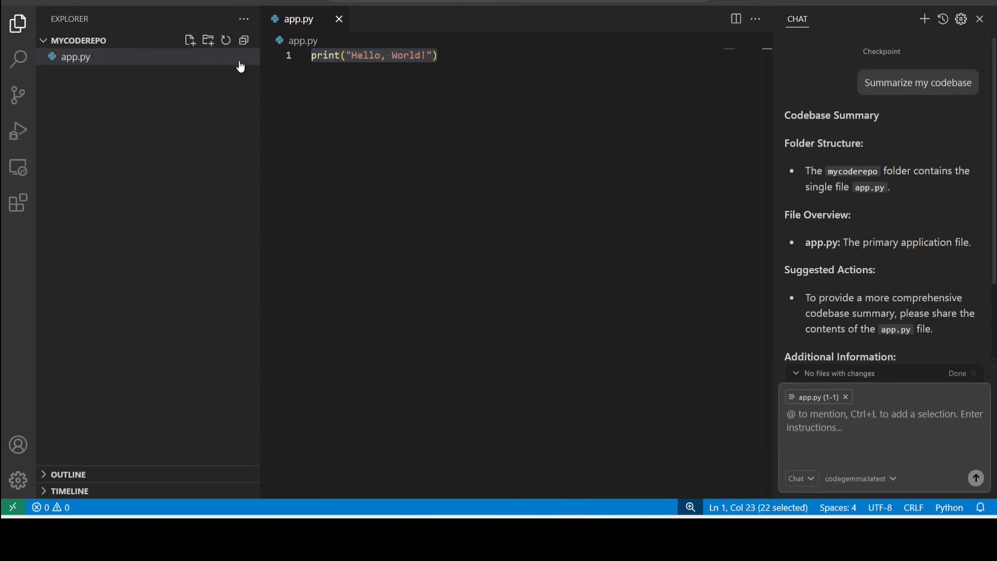
Ask the chat to 'comment this code chunk' and apply the commented version to app.py.
{"action": "left_click", "coordinate": [879, 419]}
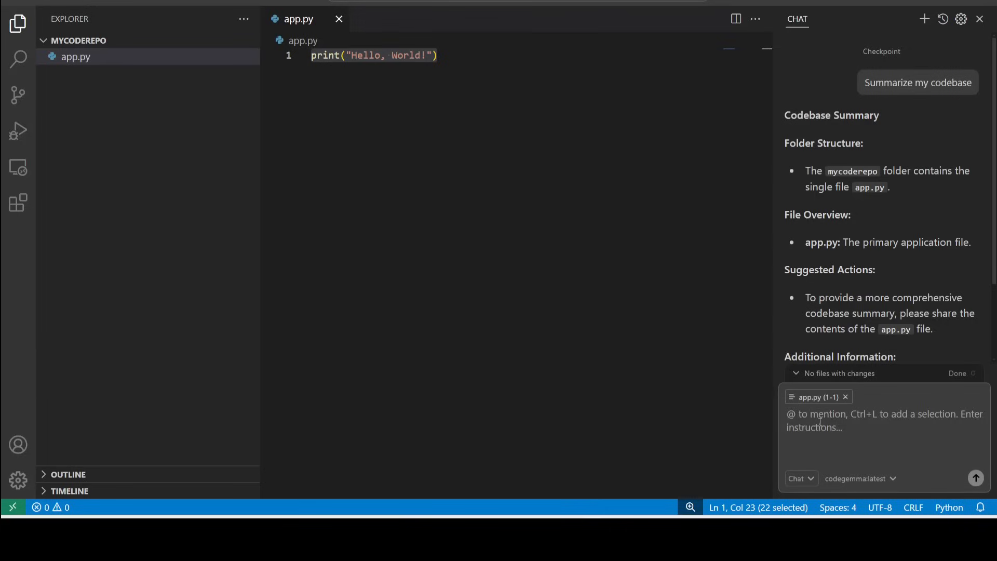
{"action": "type", "text": "conv"}
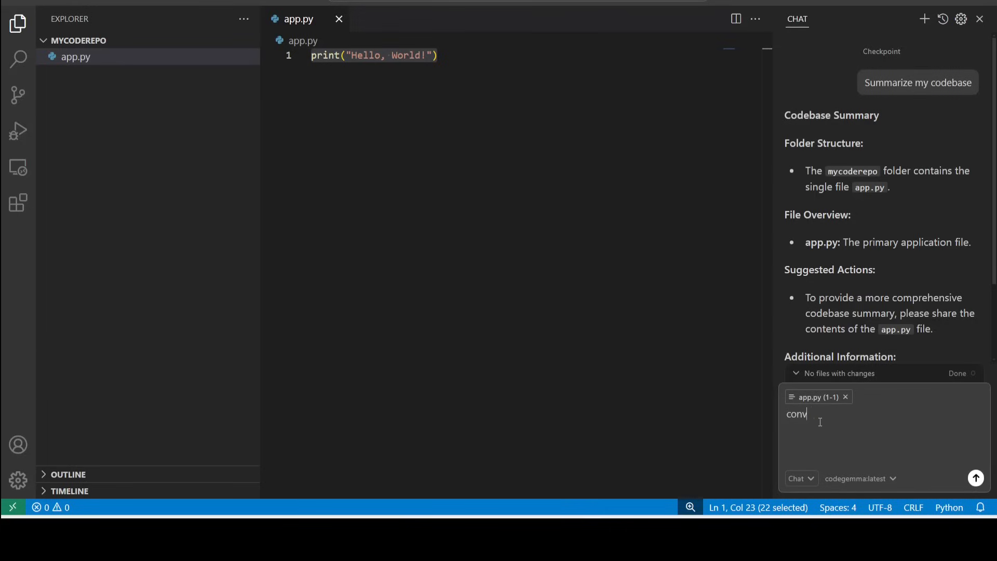
{"action": "key", "text": "Backspace"}
{"action": "type", "text": "mment this"}
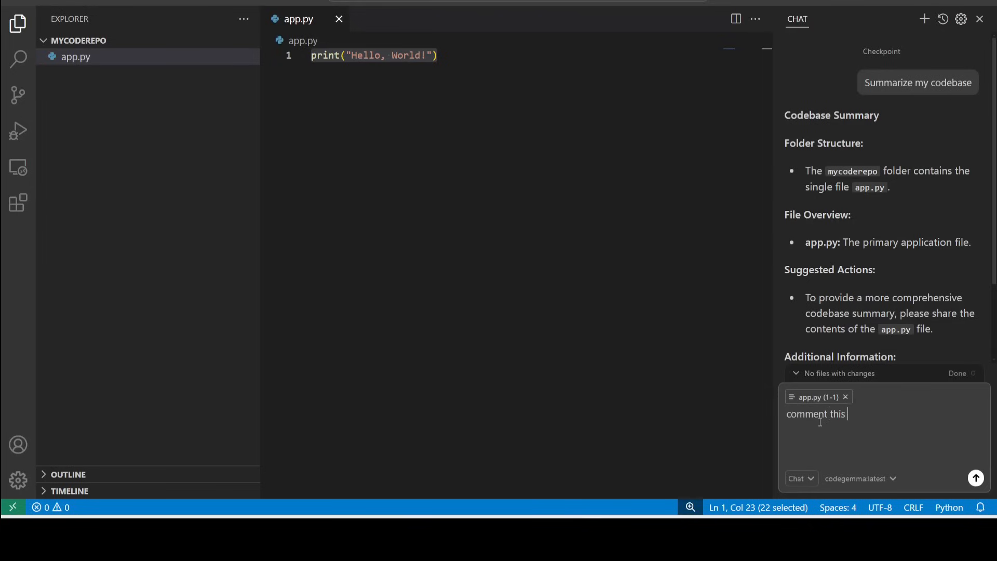
{"action": "left_click", "coordinate": [976, 478]}
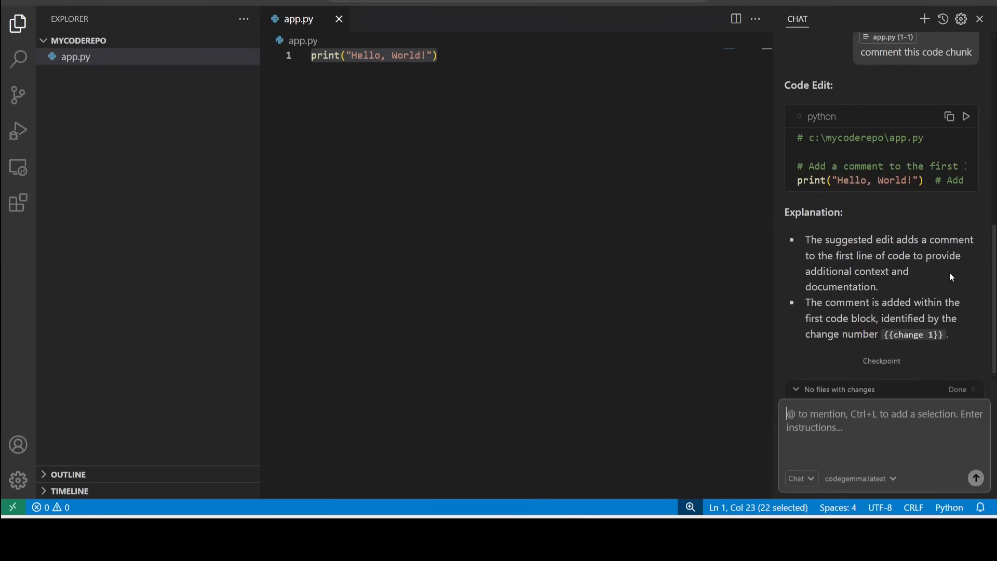
{"action": "mouse_move", "coordinate": [906, 316]}
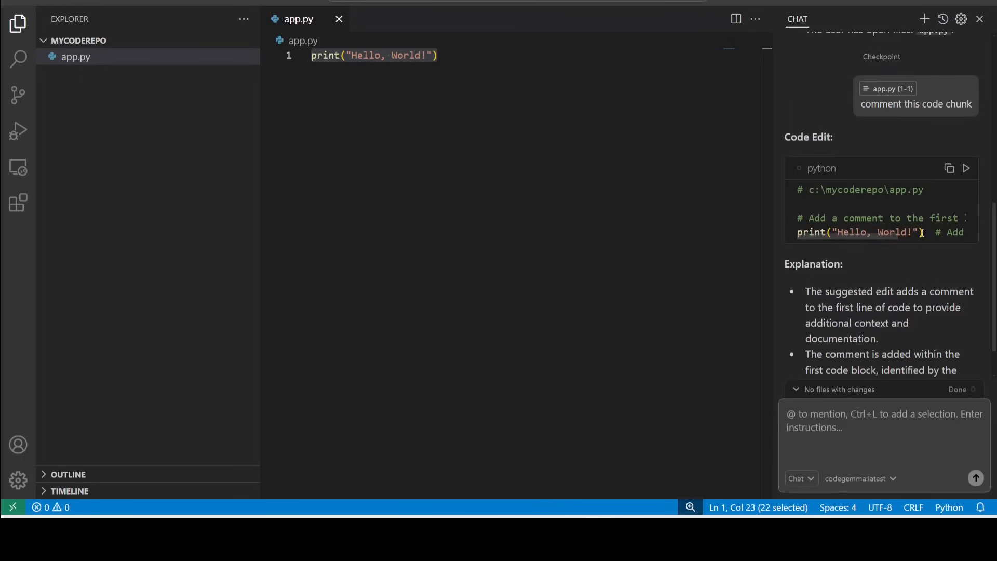
{"action": "left_click", "coordinate": [966, 168]}
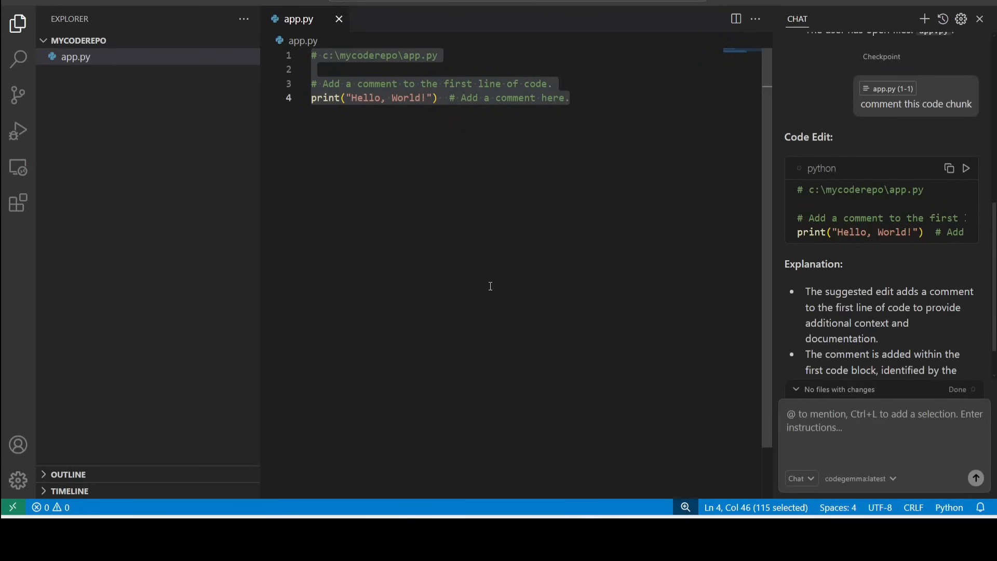
{"action": "mouse_move", "coordinate": [483, 293]}
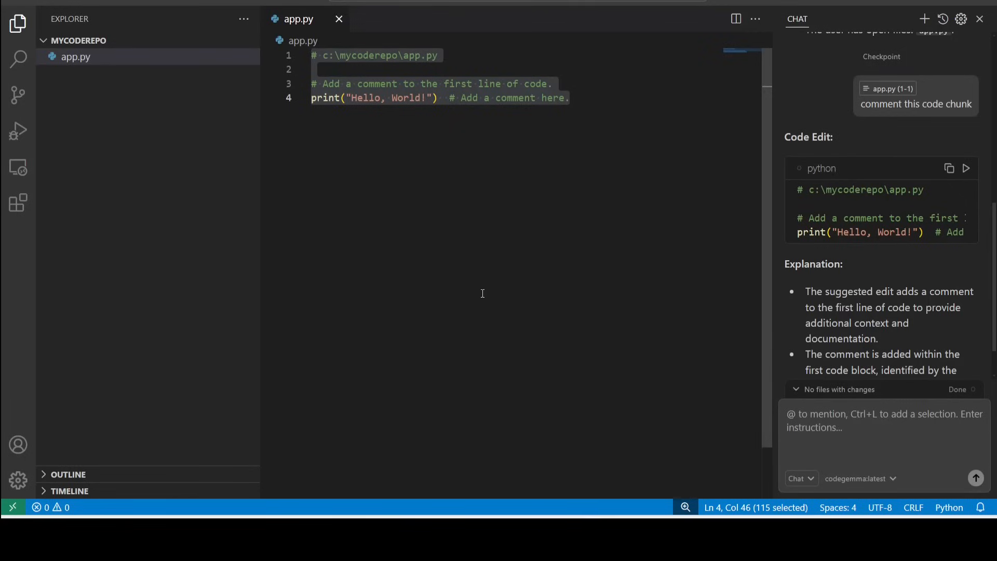
{"action": "mouse_move", "coordinate": [517, 308]}
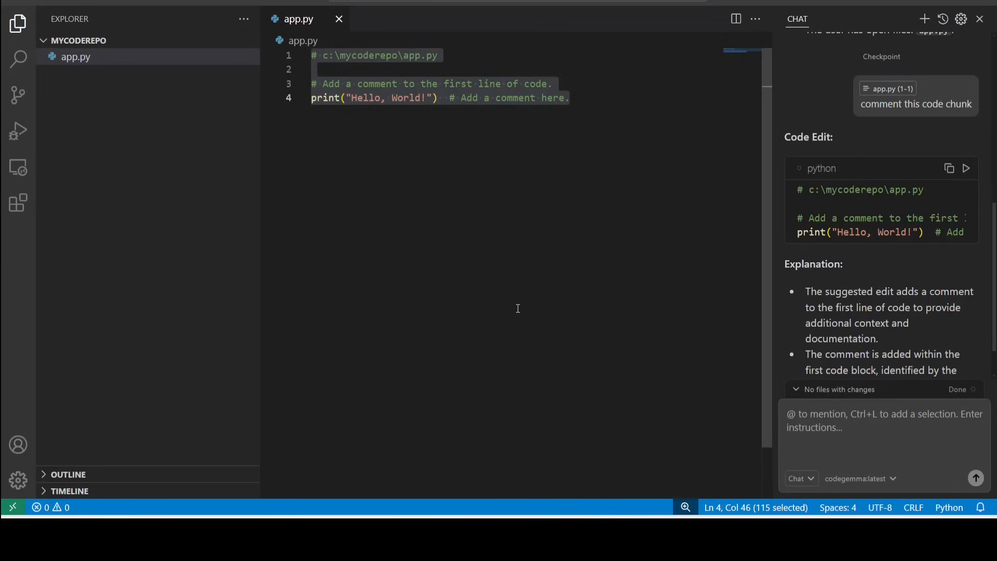
{"action": "mouse_move", "coordinate": [578, 279]}
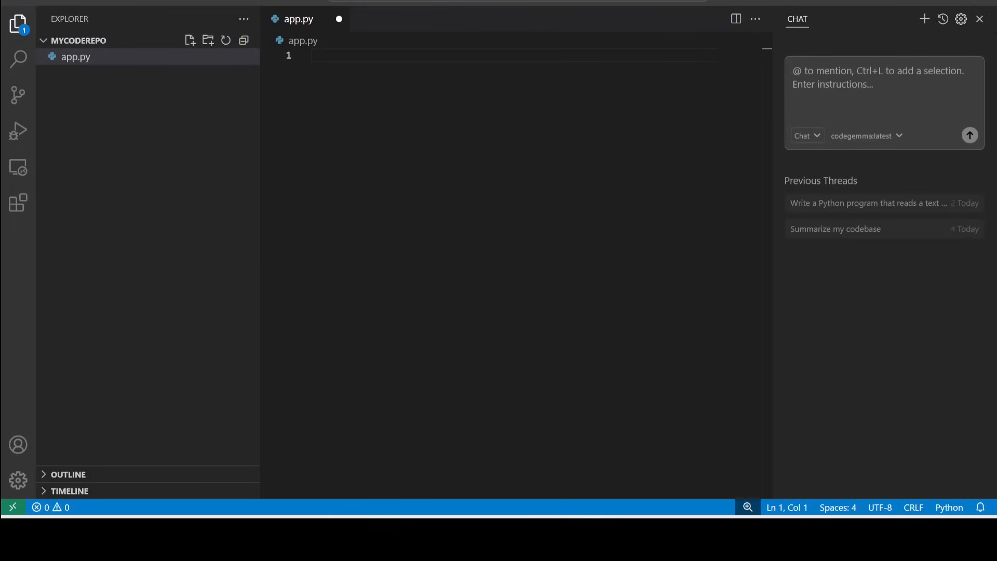
Have the chat write a Python URL status-checker reading a URL list, accept it into app.py, and select lines 37–50.
{"action": "type", "text": "Write a Python program that reads a text file containing a list of URLs and checks each URL for its HTTP response status code. The program should output the URL, status code, and classify them into categories: 'Success', 'Client Error', 'Server Error', and 'Redirection'. Save the results into a new CSV file."}
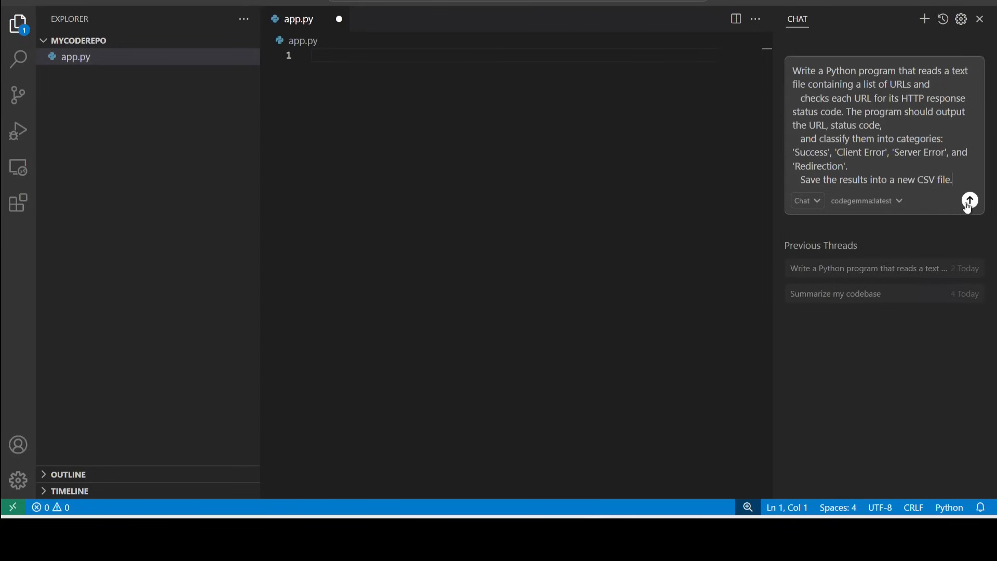
{"action": "left_click", "coordinate": [969, 201]}
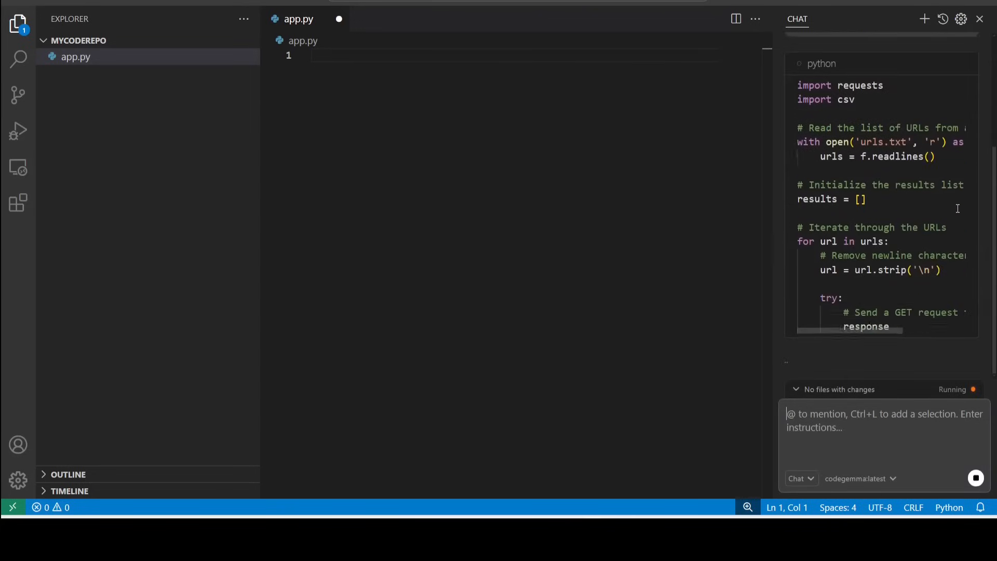
{"action": "scroll", "scroll_direction": "down", "scroll_amount": 3}
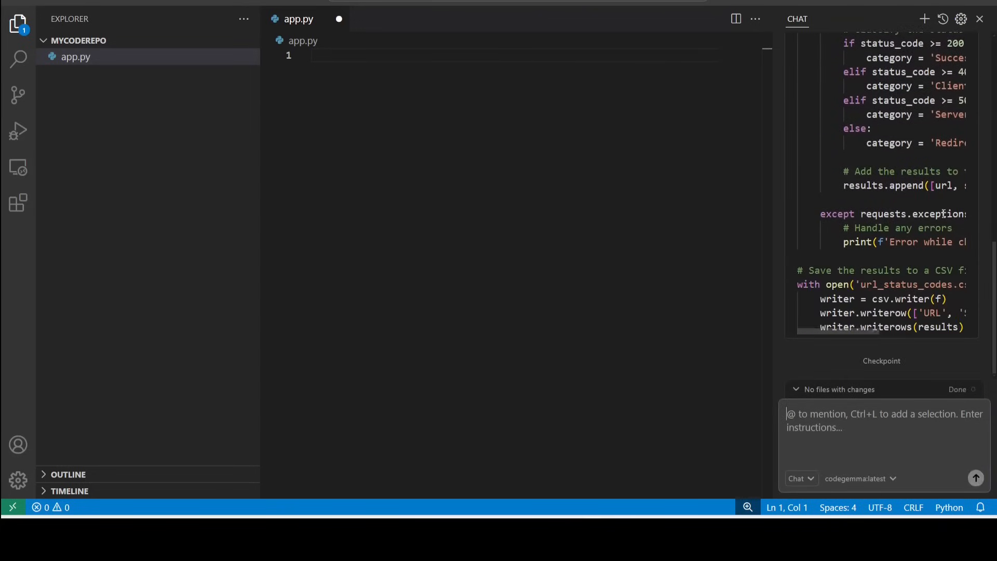
{"action": "mouse_move", "coordinate": [917, 378]}
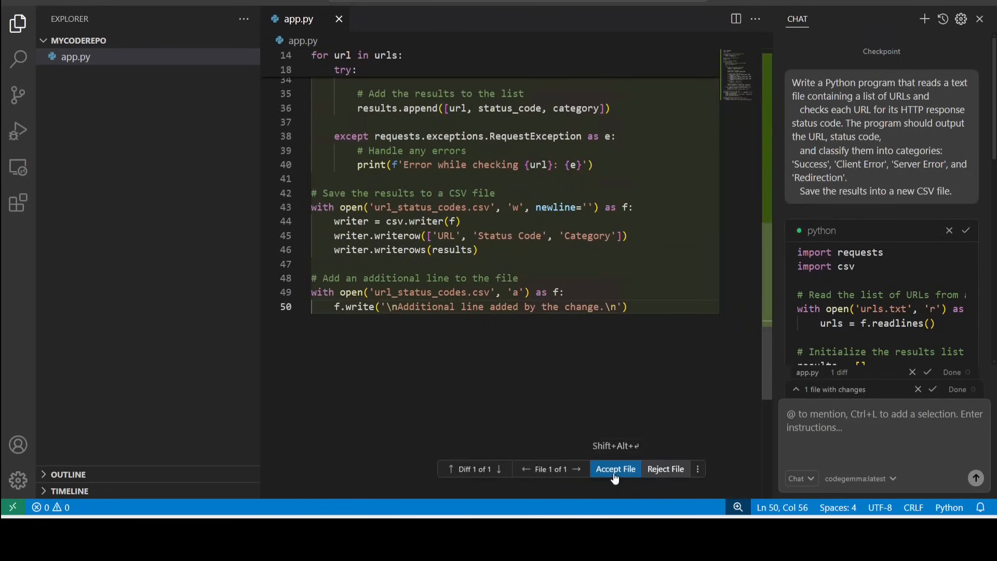
{"action": "left_click", "coordinate": [615, 469]}
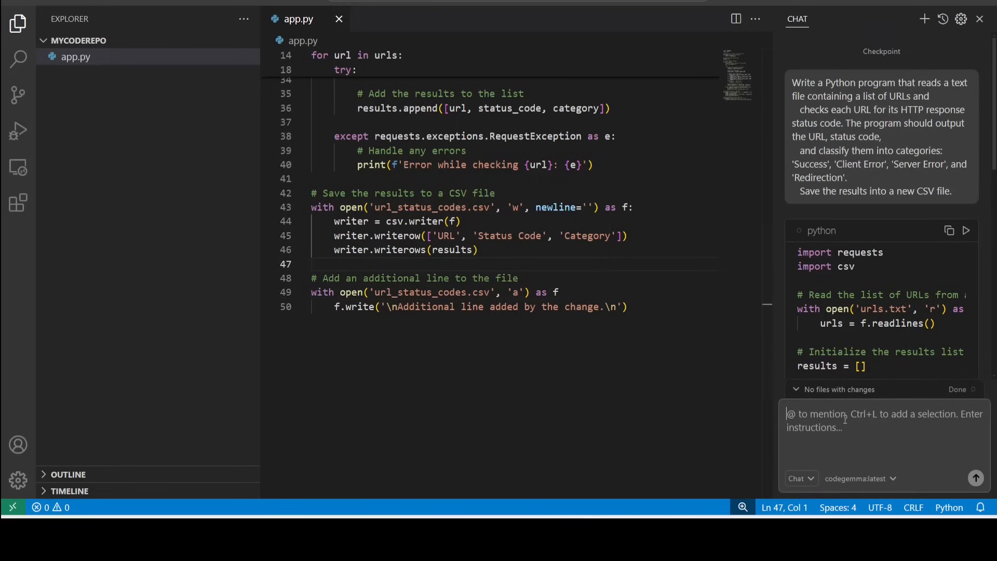
{"action": "left_click_drag", "start_coordinate": [312, 122], "coordinate": [627, 306]}
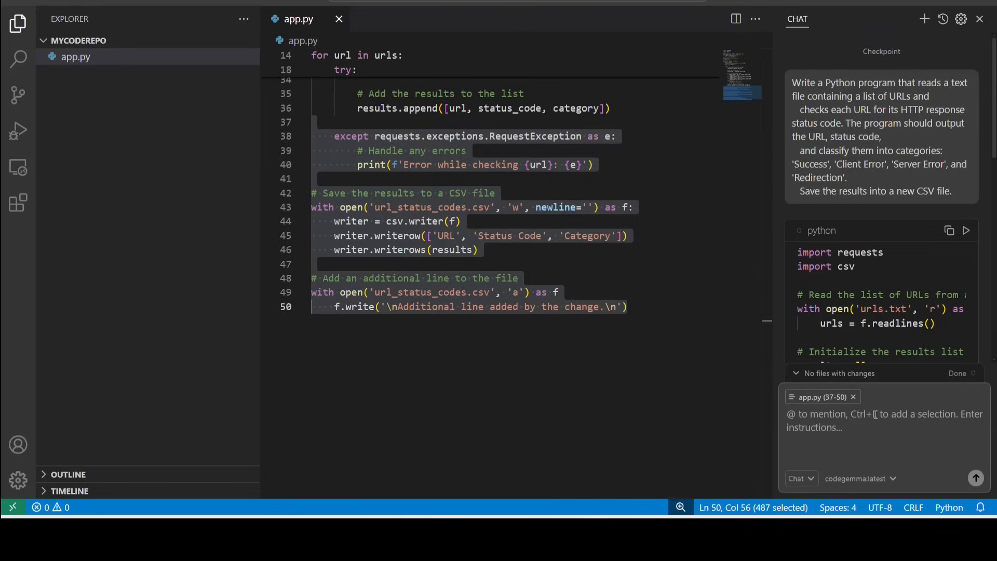
Ask the chat to 'debug this code' for lines 37–50 and apply the corrected block.
{"action": "type", "text": "debu"}
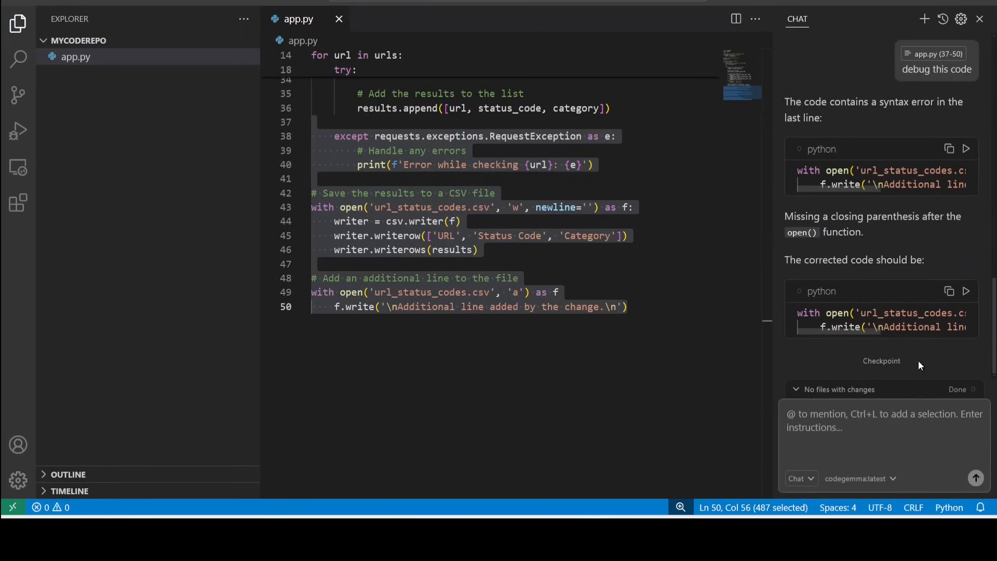
{"action": "mouse_move", "coordinate": [968, 301]}
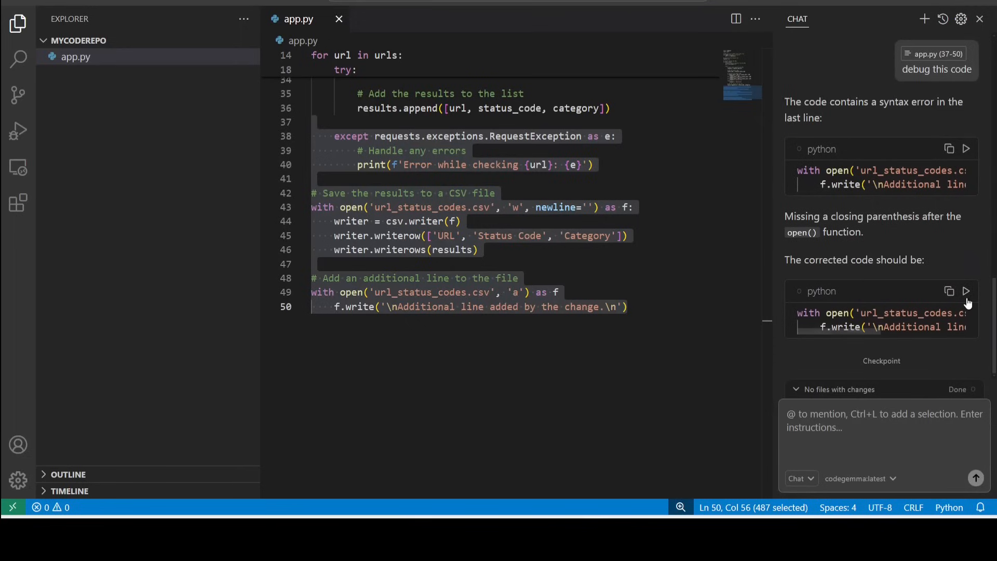
{"action": "left_click", "coordinate": [966, 291]}
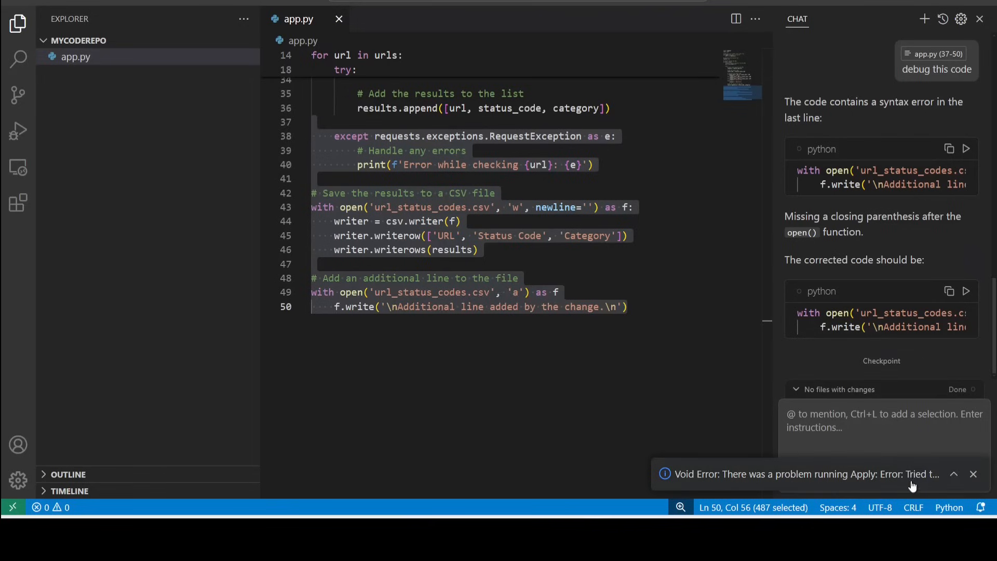
{"action": "left_click", "coordinate": [965, 291]}
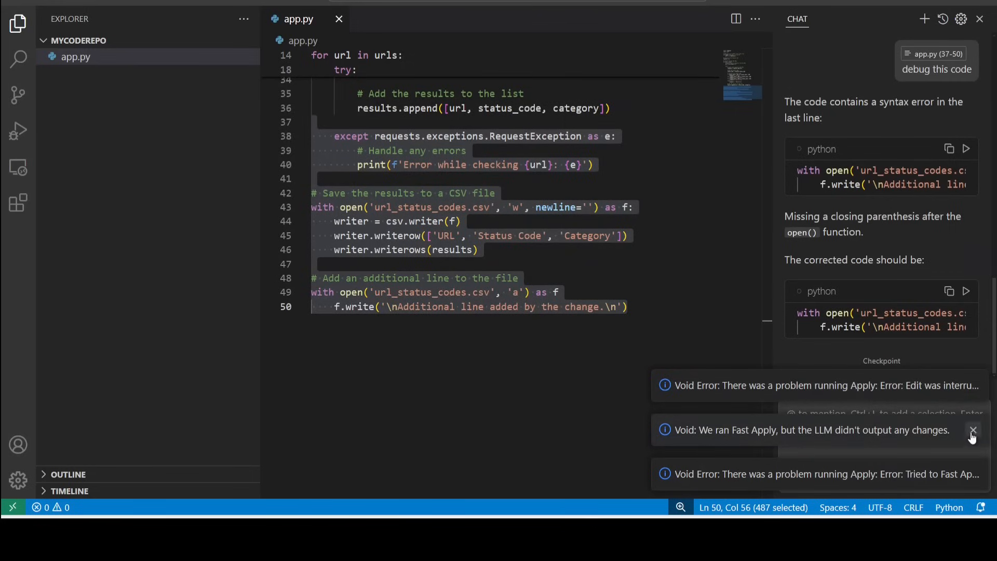
Dismiss the failed-apply error notifications and start a fresh chat thread.
{"action": "left_click", "coordinate": [974, 430]}
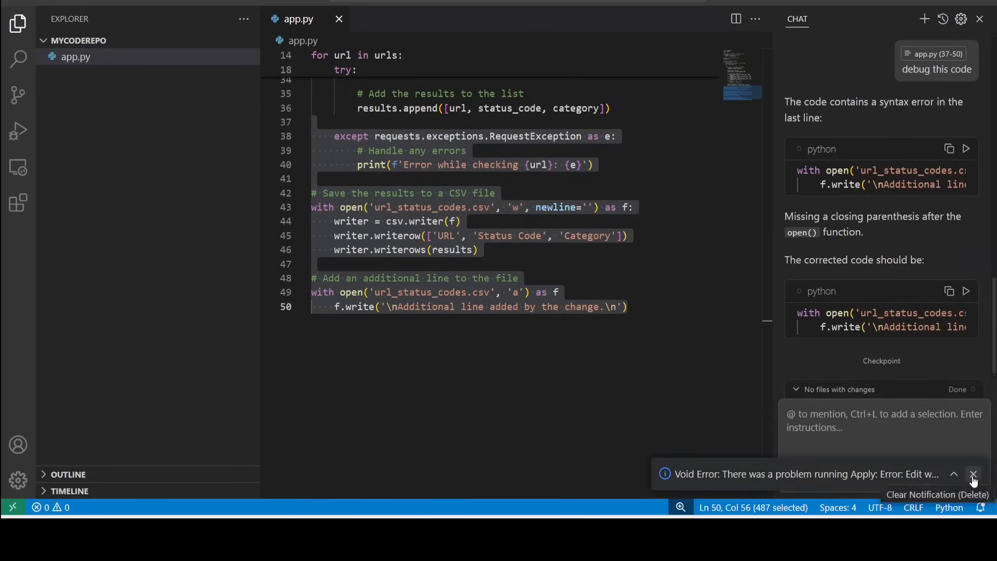
{"action": "left_click", "coordinate": [974, 473]}
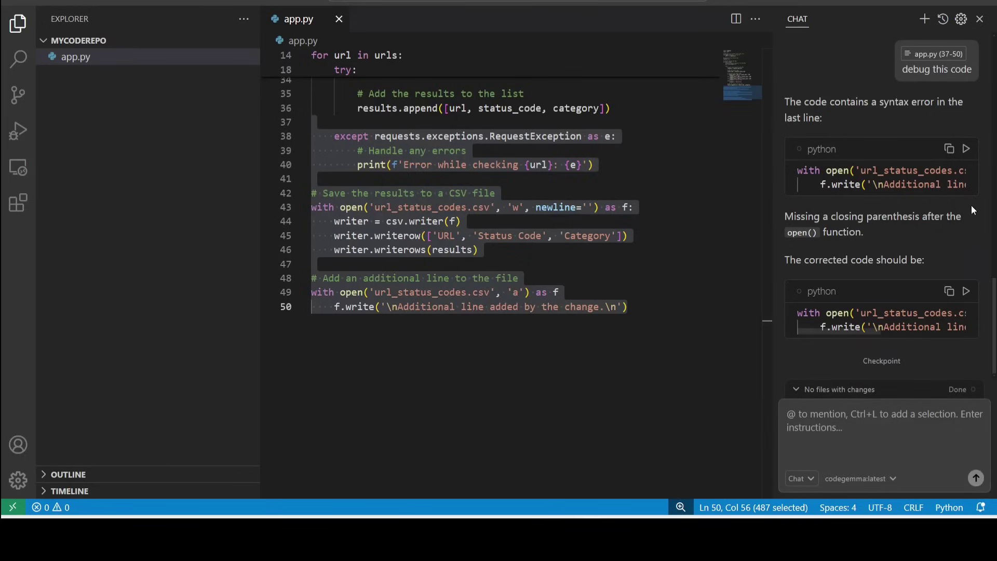
{"action": "left_click", "coordinate": [922, 19]}
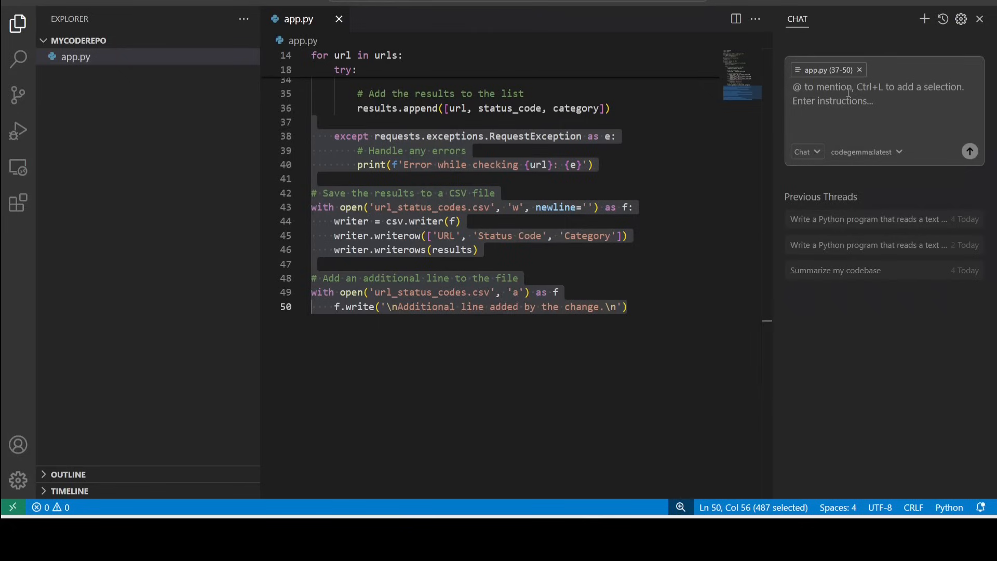
Enter 'debug' in the new thread, then scroll the Fahd Mirza YouTube channel to its Videos row.
{"action": "type", "text": "debug"}
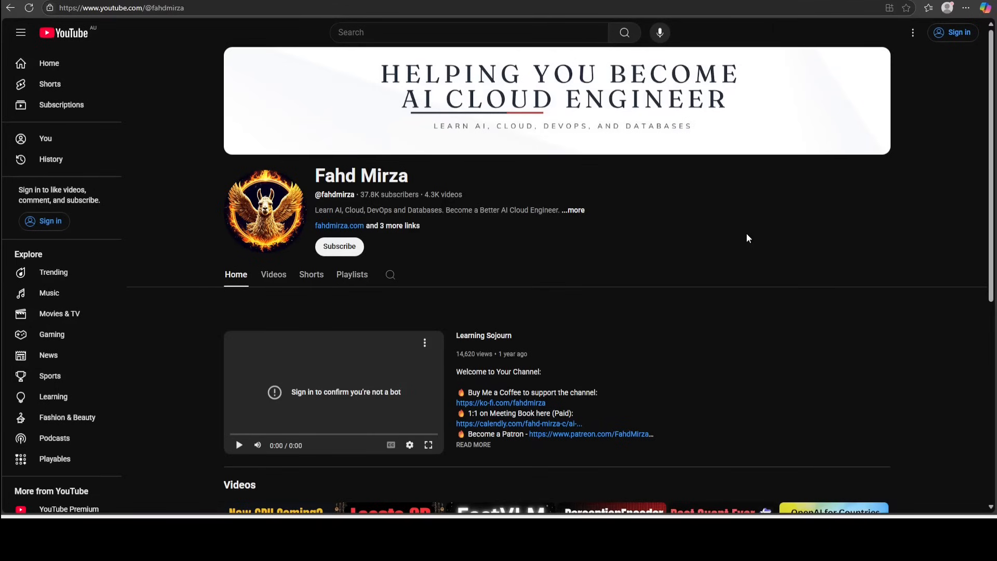
{"action": "scroll", "scroll_direction": "down", "scroll_amount": 3}
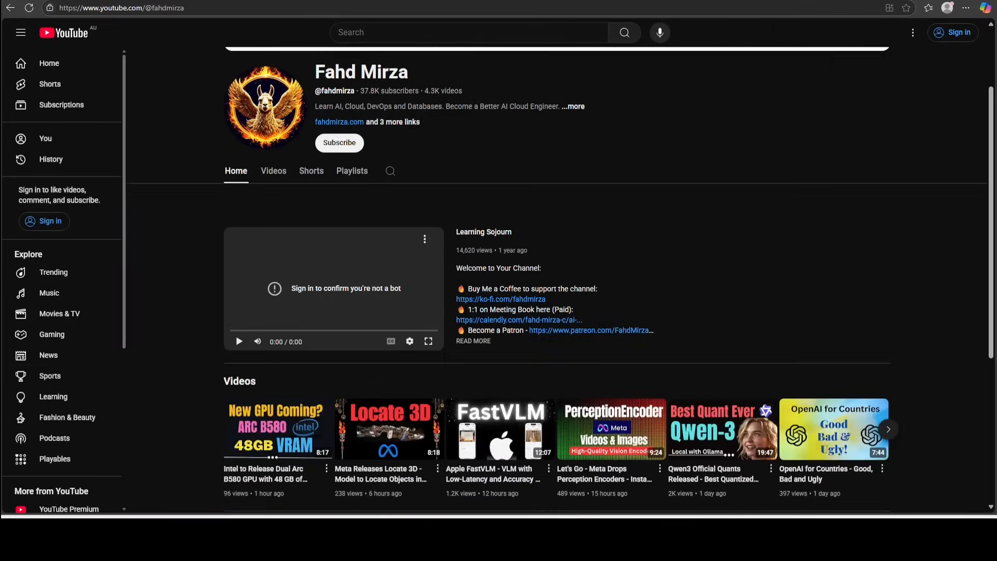